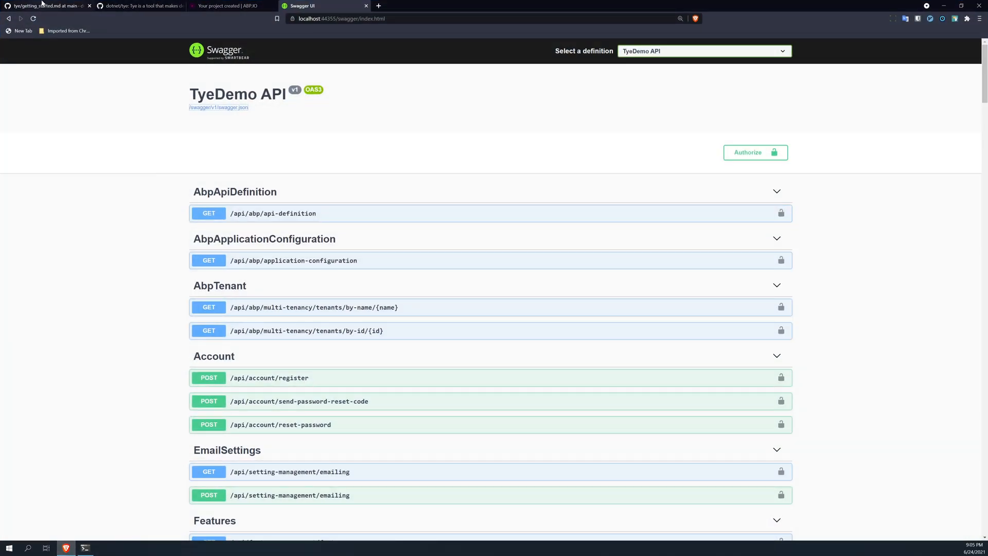
From the dotnet/tye README, follow the Getting Started 'here' link to the install guide
click(137, 6)
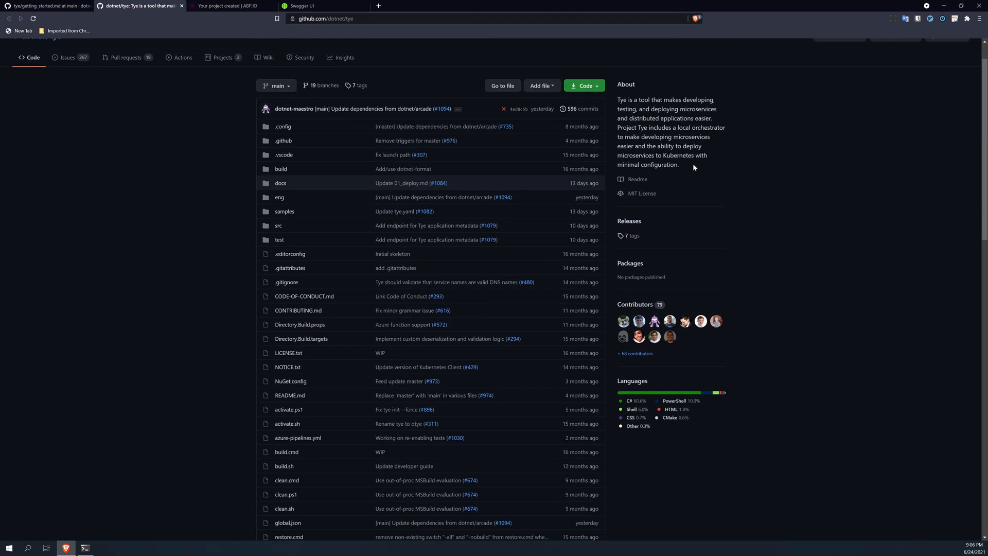
mouse_move(685, 167)
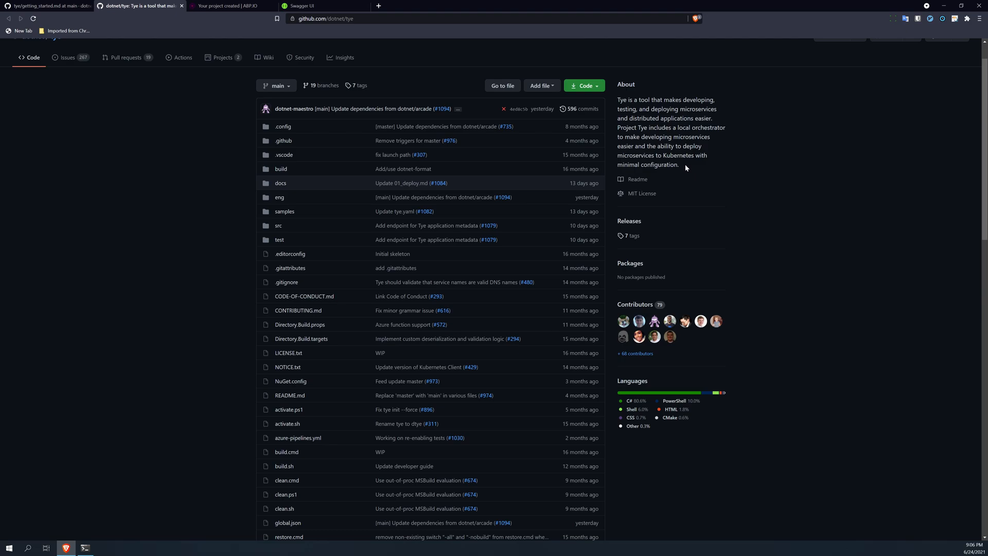
scroll(down, 3)
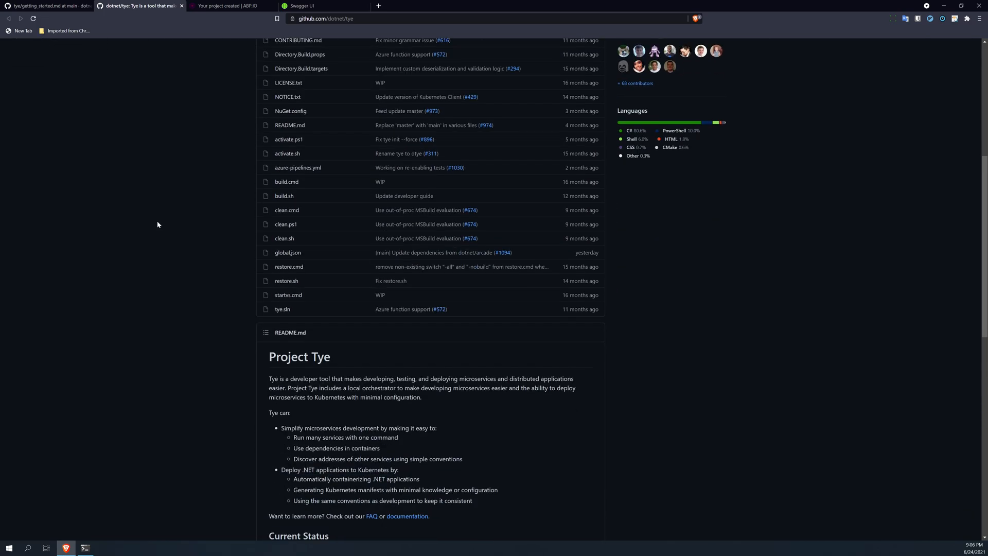
scroll(down, 3)
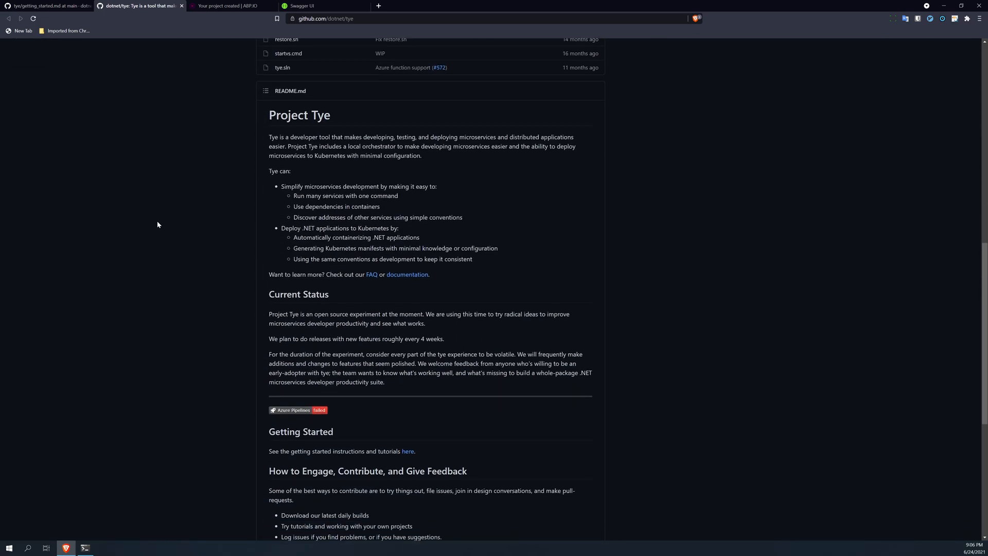
scroll(down, 3)
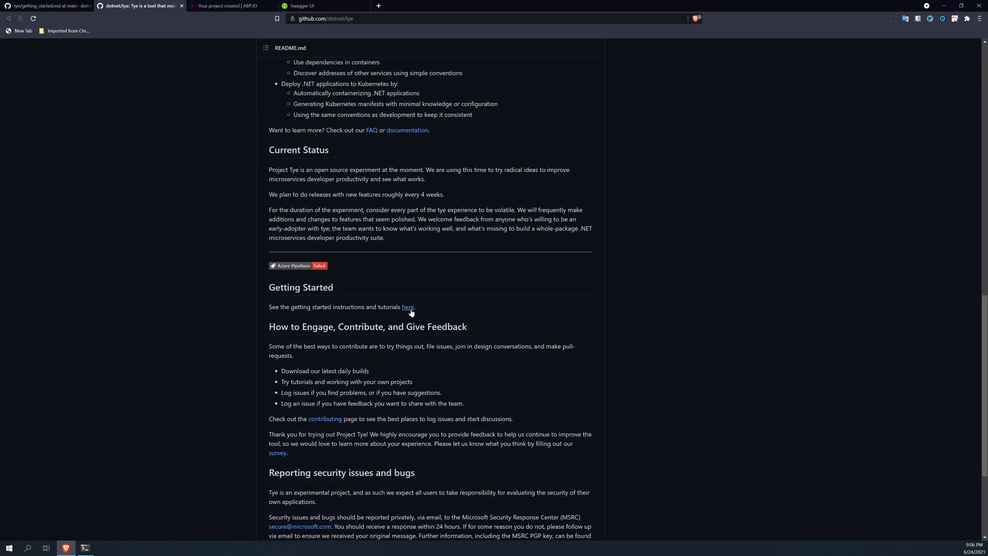
click(408, 308)
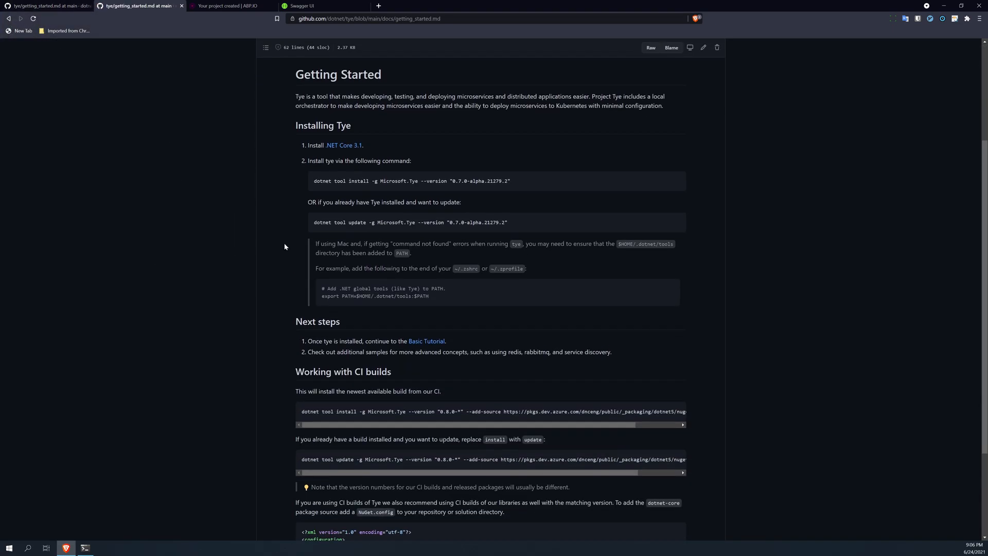
Copy the 'dotnet tool update -g Microsoft.Tye' command and bring up Windows Terminal
triple_click(410, 222)
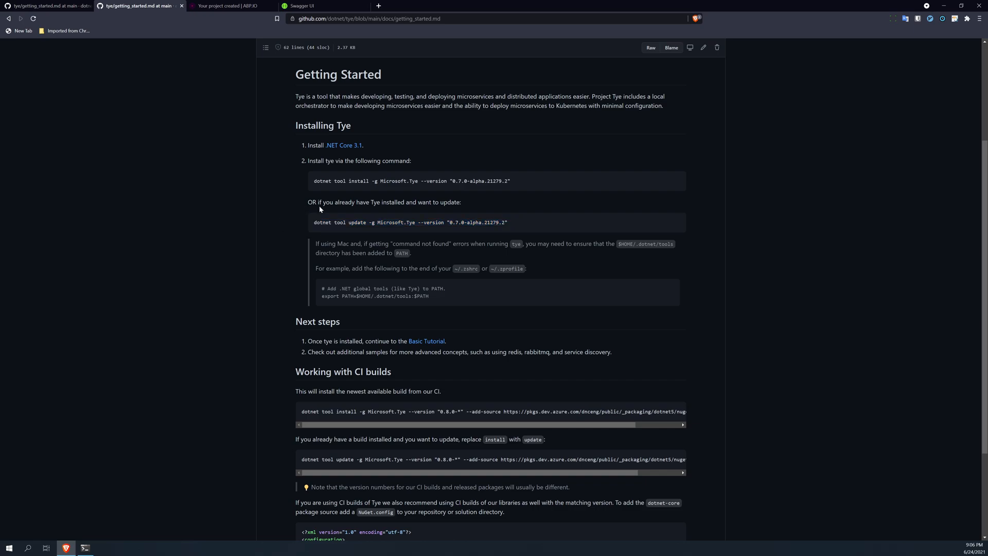
mouse_move(315, 181)
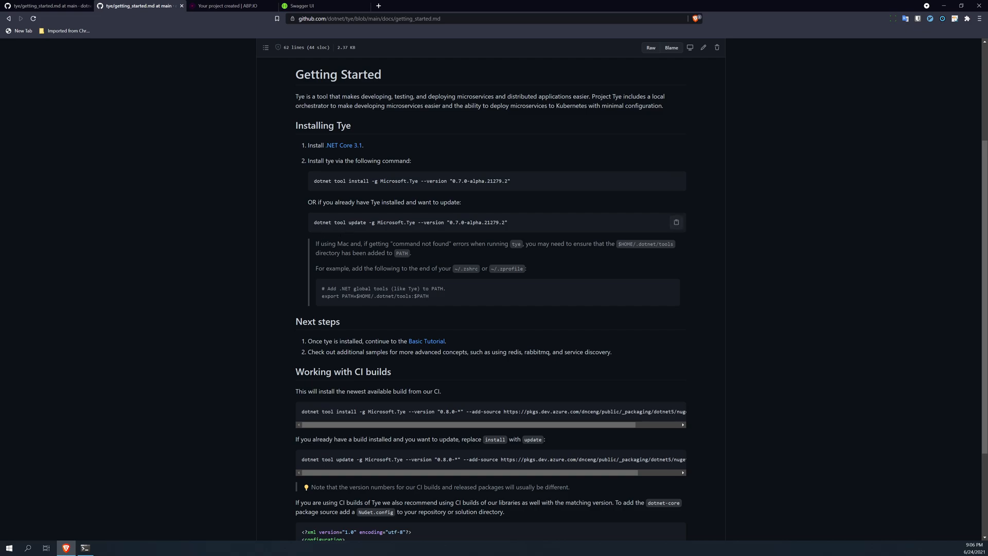
triple_click(409, 222)
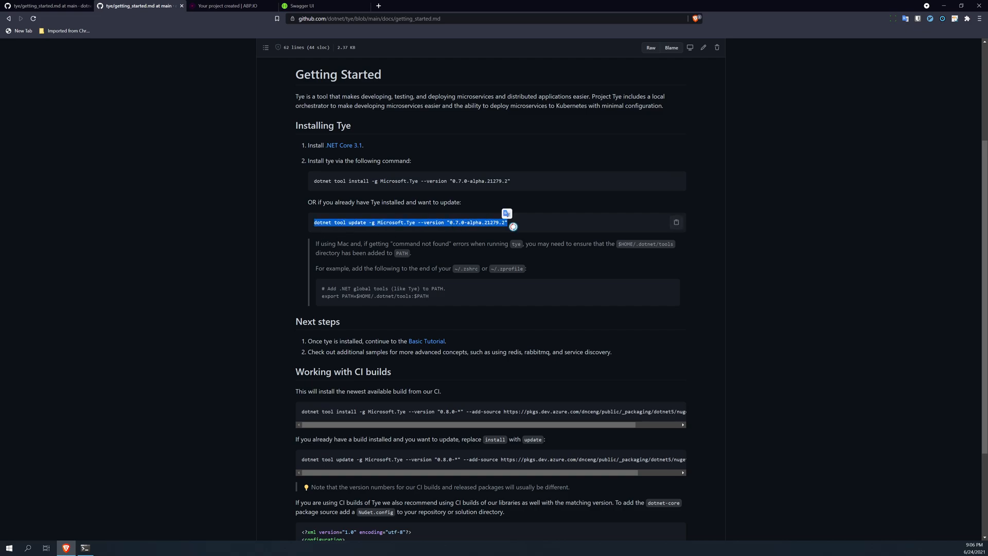
scroll(down, 3)
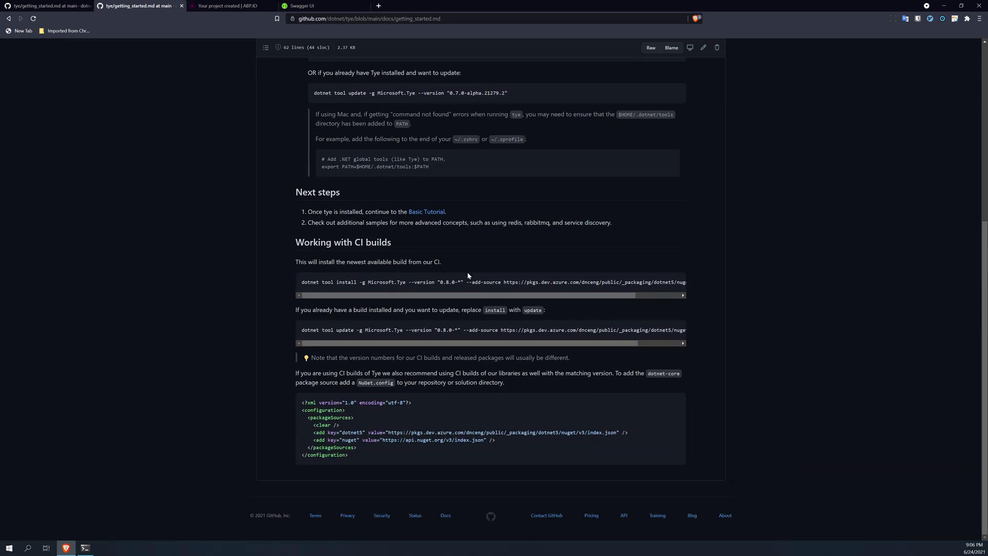
mouse_move(676, 282)
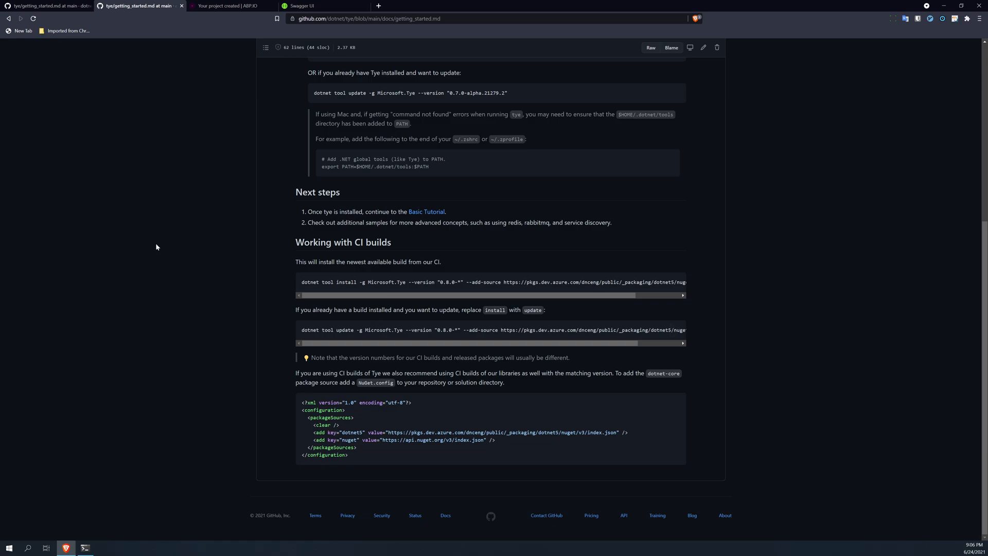
click(85, 548)
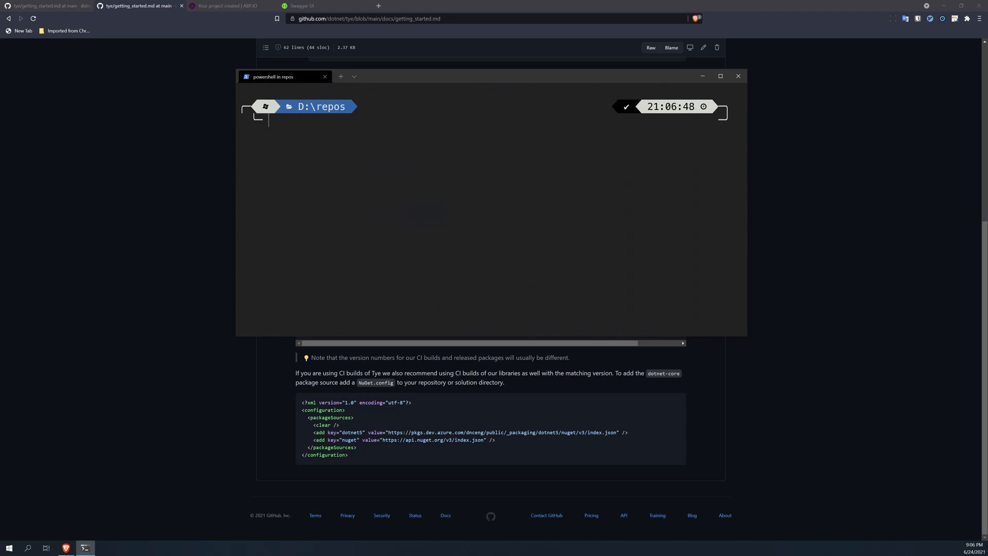
mouse_move(388, 173)
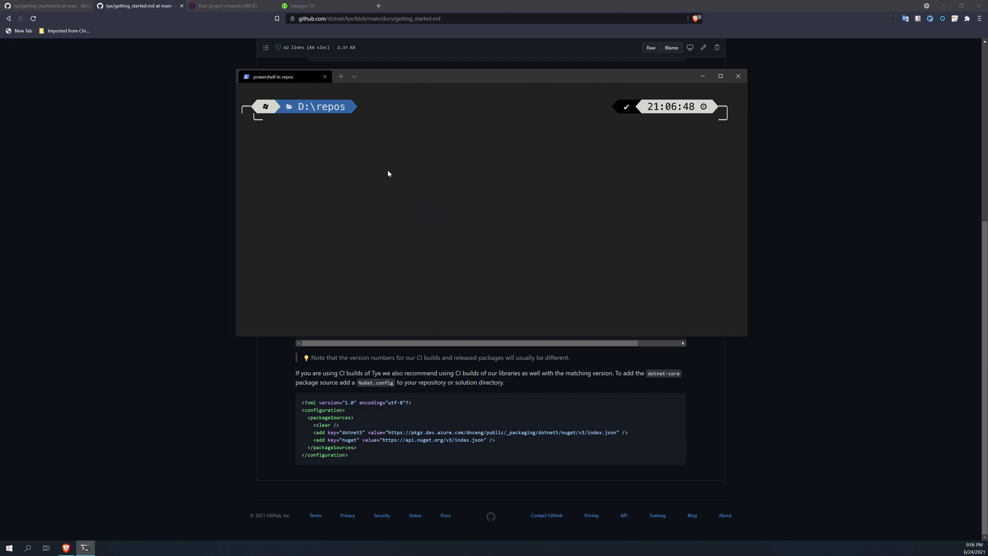
Create the AbpTyeDemo folder and run 'abp new TyeDemo -t app -u mvc --tiered' inside it
text(mkdir)
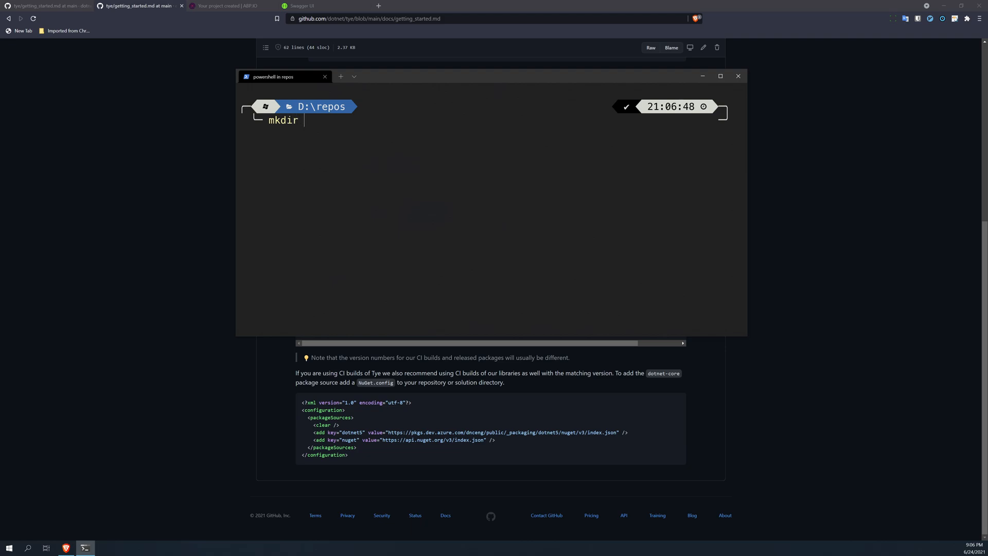
text(Abp)
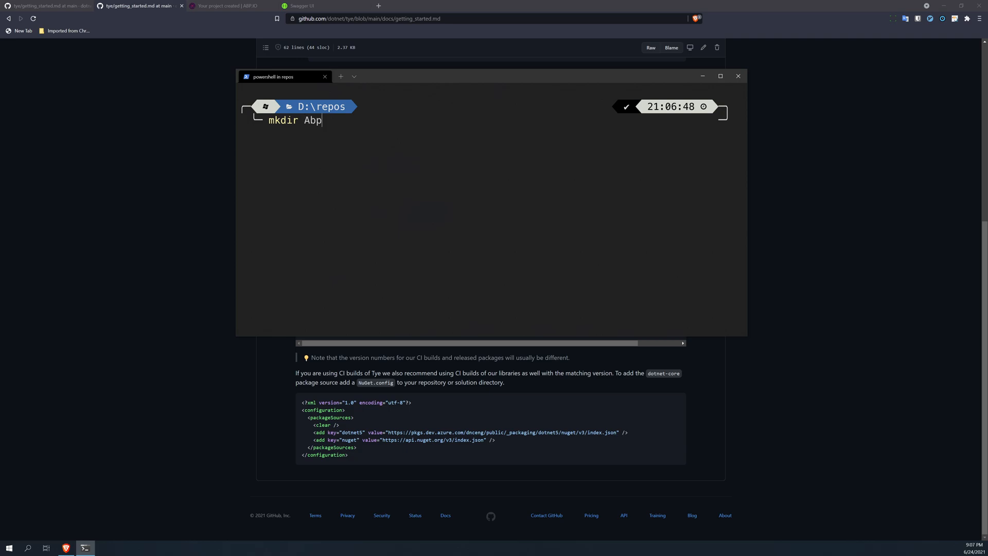
text(TyeDemo)
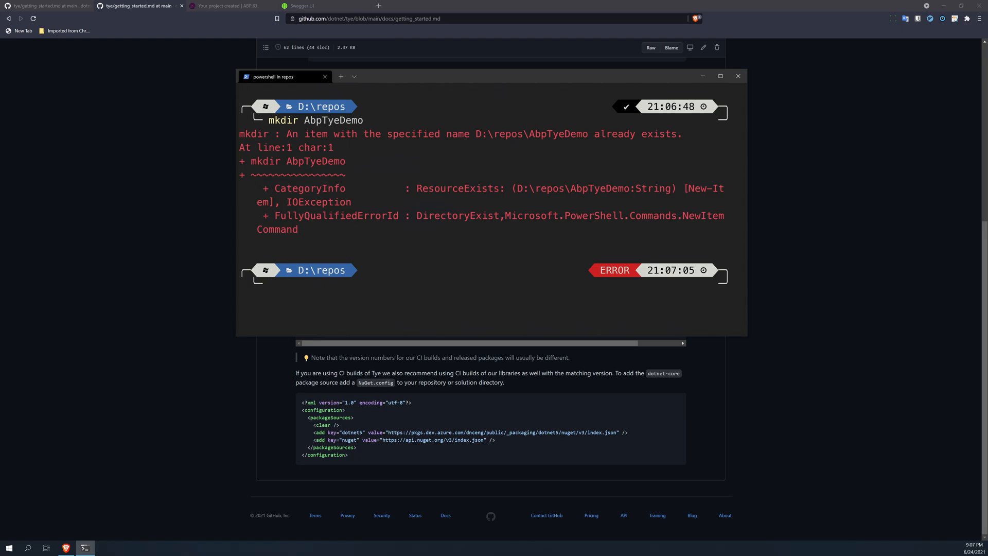
text(mkdir AbpTyeDemo)
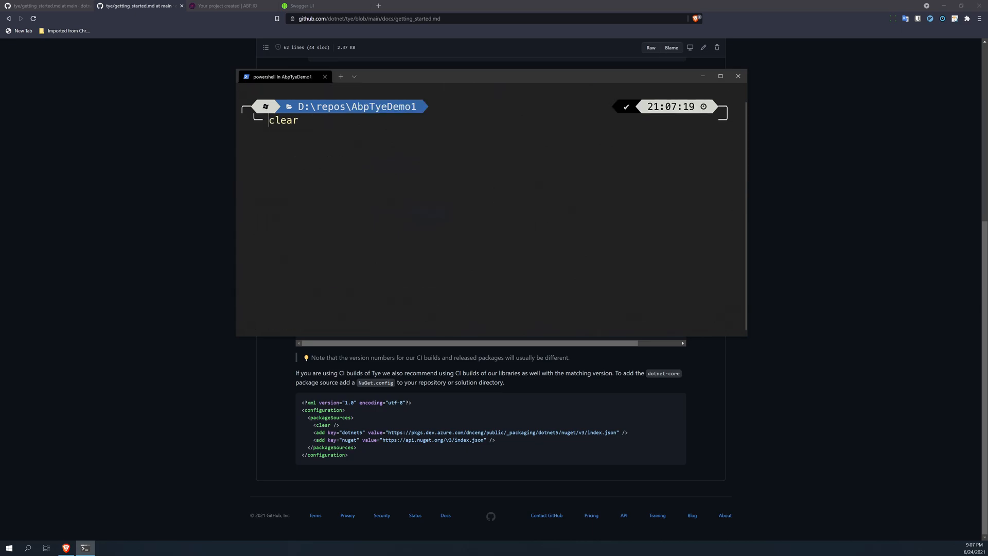
text(start .)
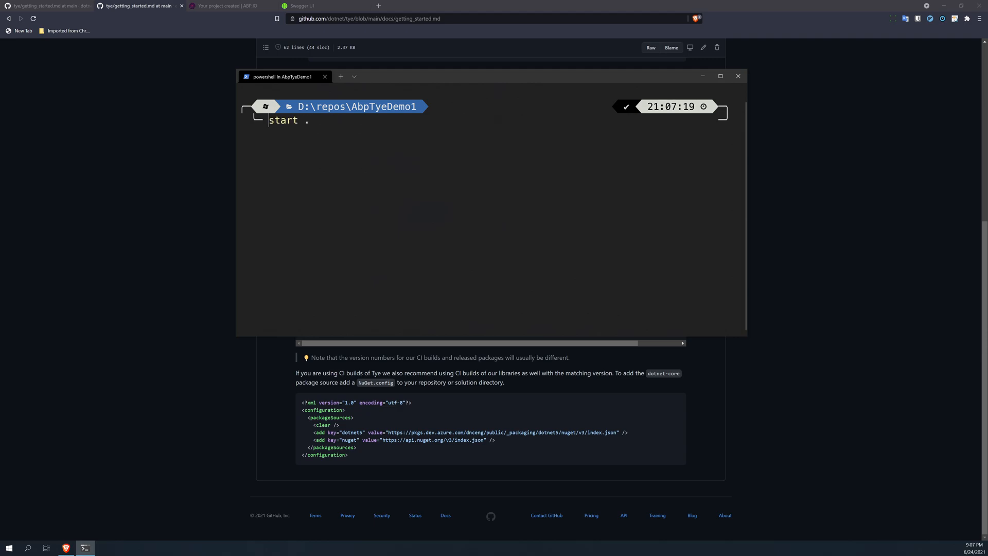
text(abp new TyeDemo -t app -u mvc --tiered)
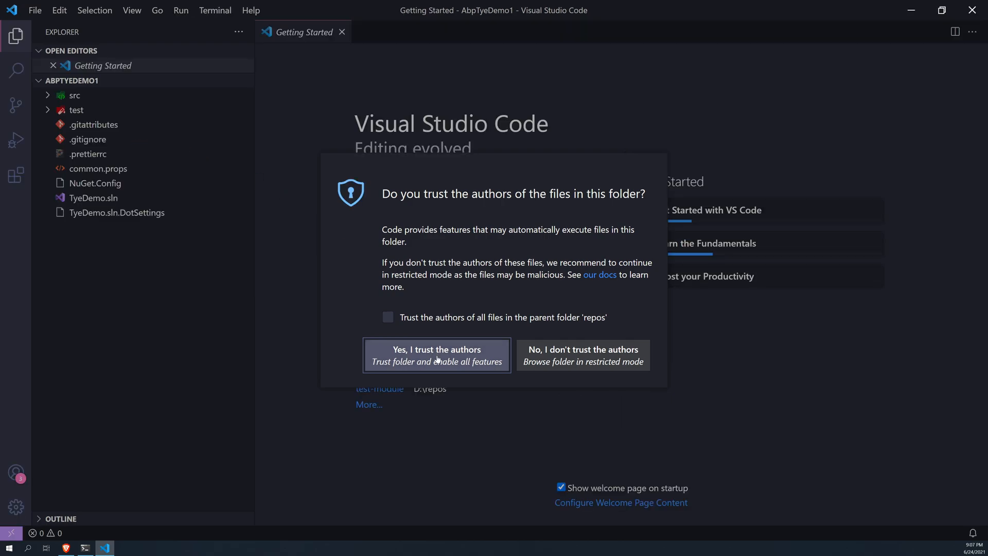
Trust the folder's authors and expand src to the TyeDemo.Web project
click(436, 355)
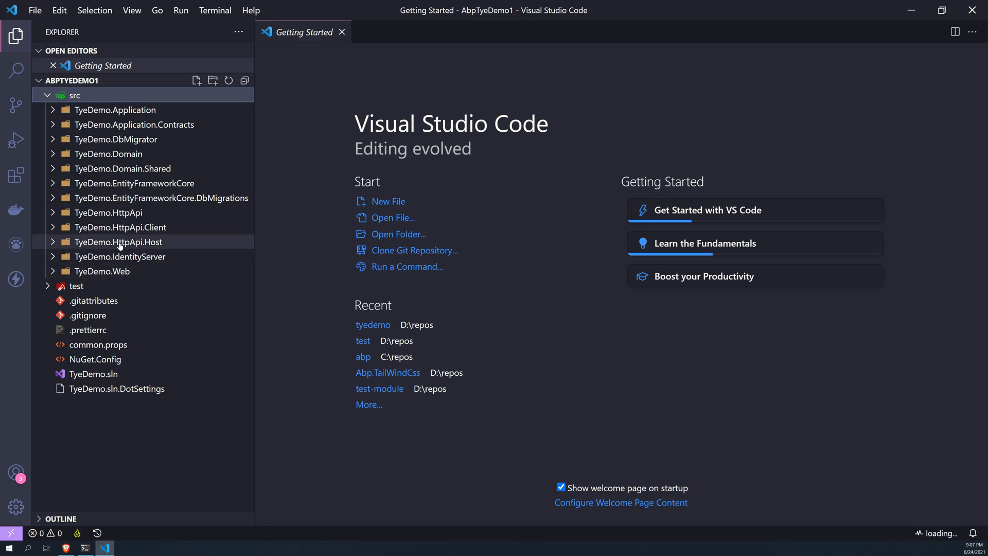
mouse_move(120, 242)
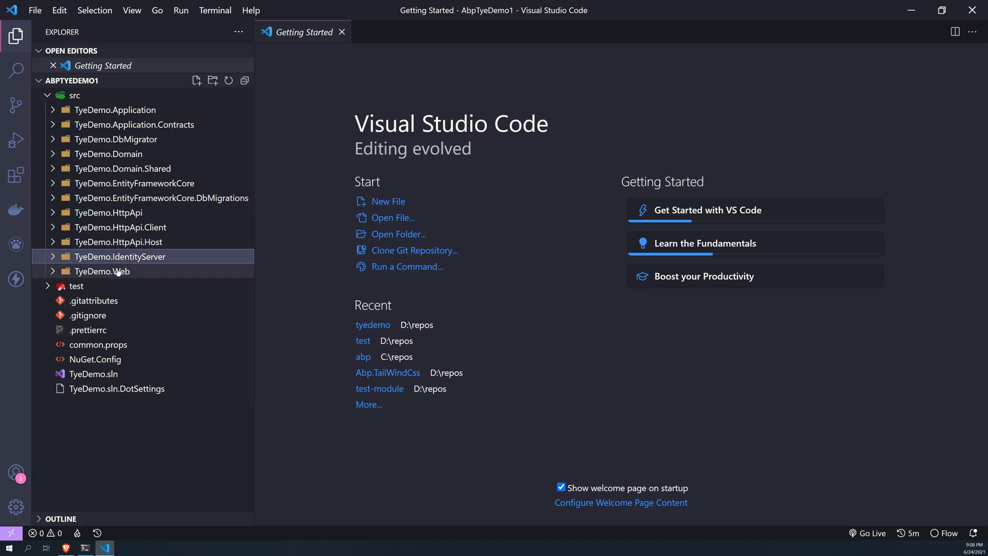
click(104, 271)
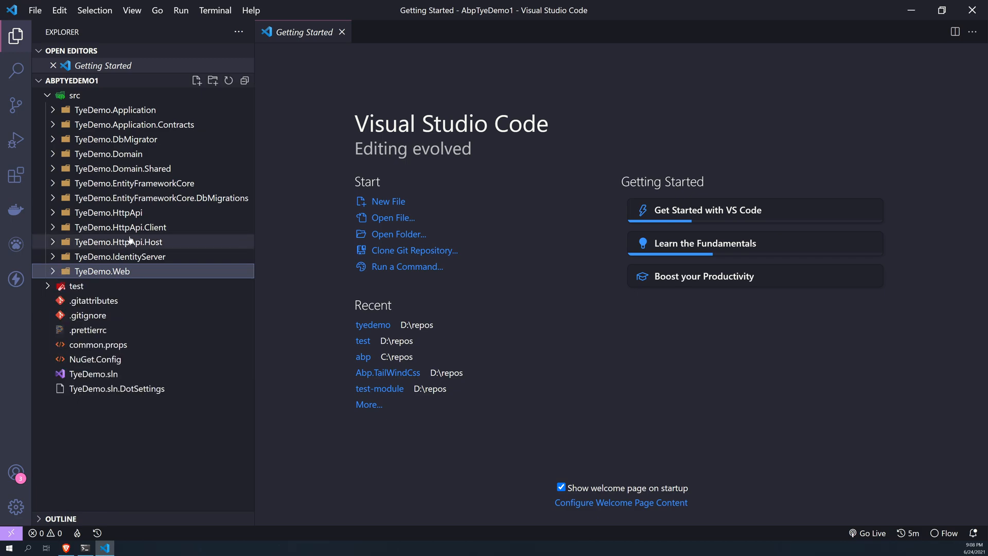
mouse_move(119, 226)
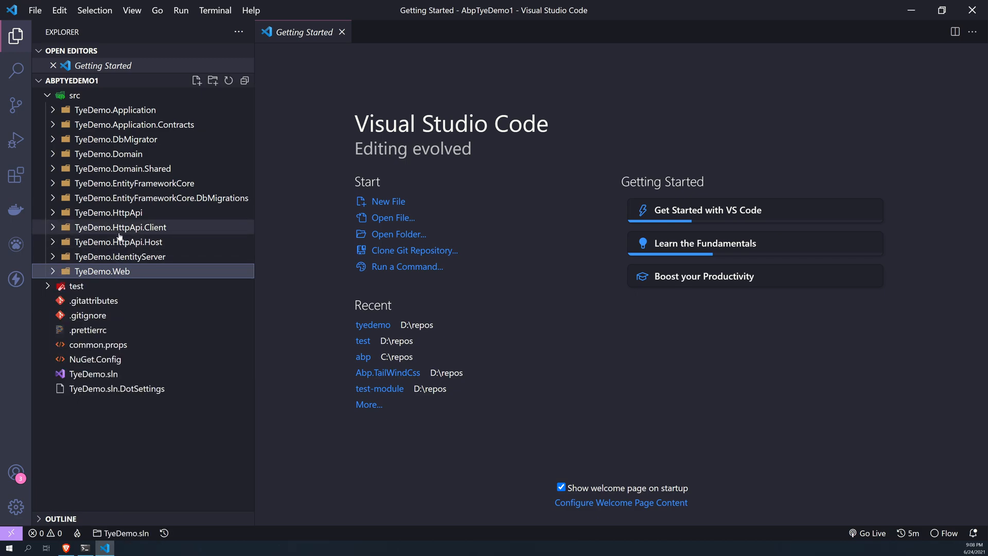
mouse_move(120, 256)
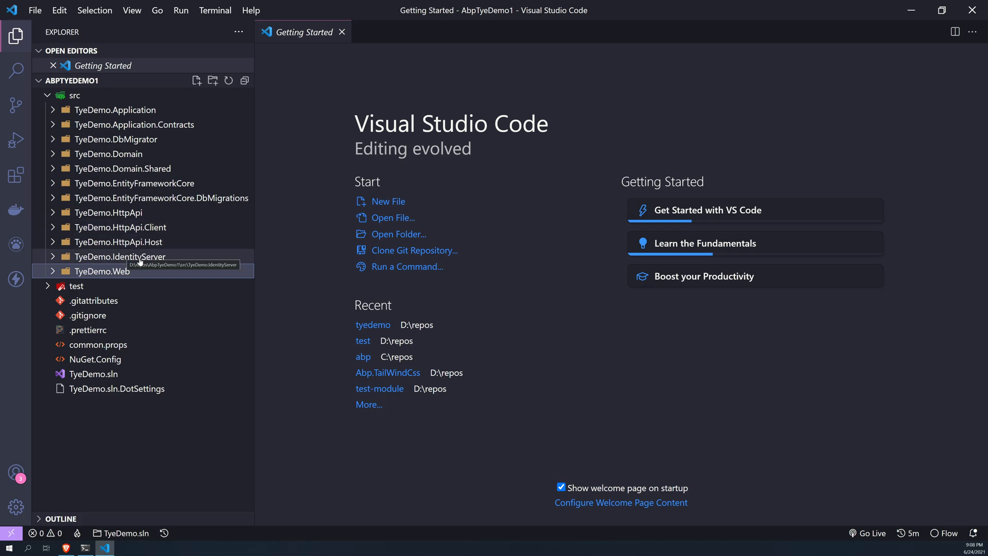
mouse_move(117, 241)
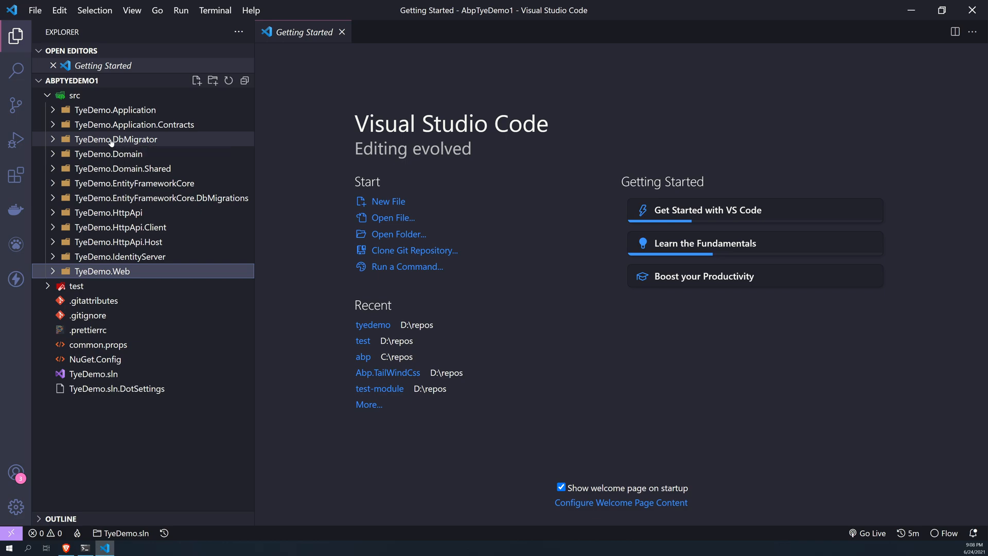
Run dotnet build at the solution root in a new integrated terminal until Build succeeded
right_click(117, 139)
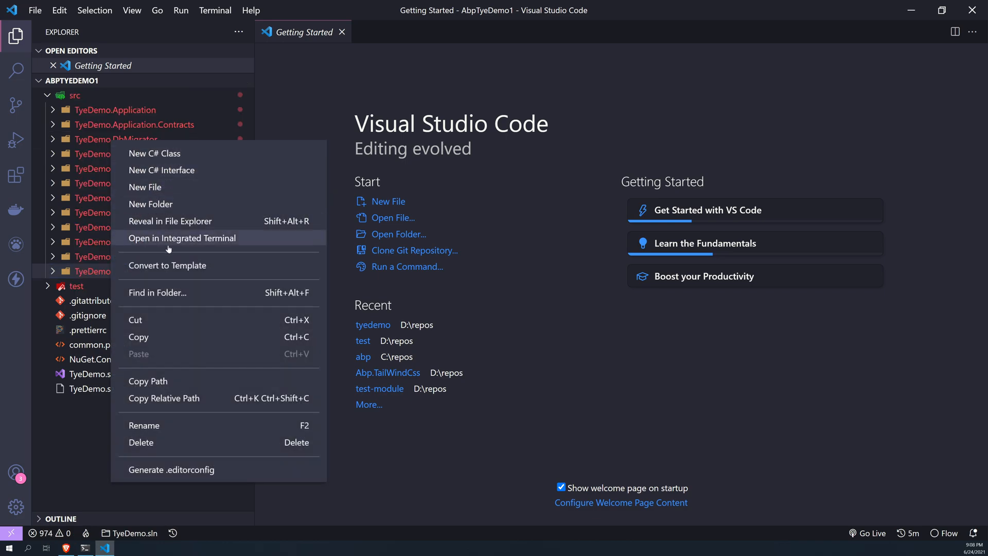
click(215, 11)
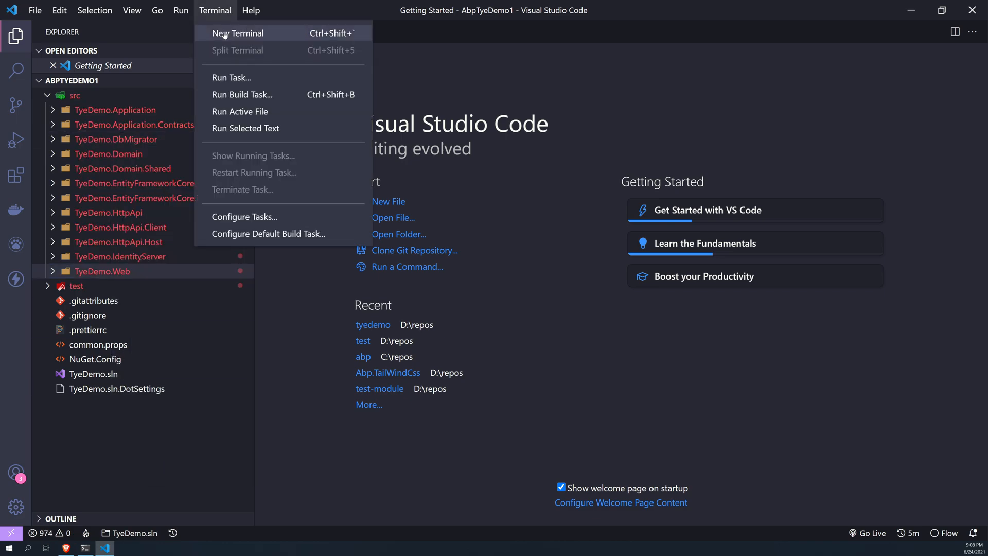
click(238, 33)
text(dotnet build)
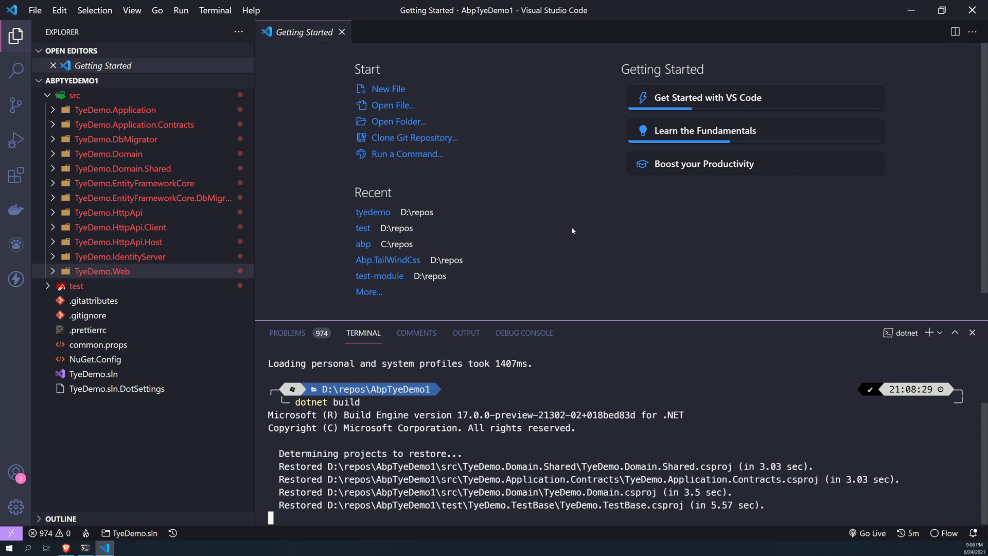
scroll(down, 3)
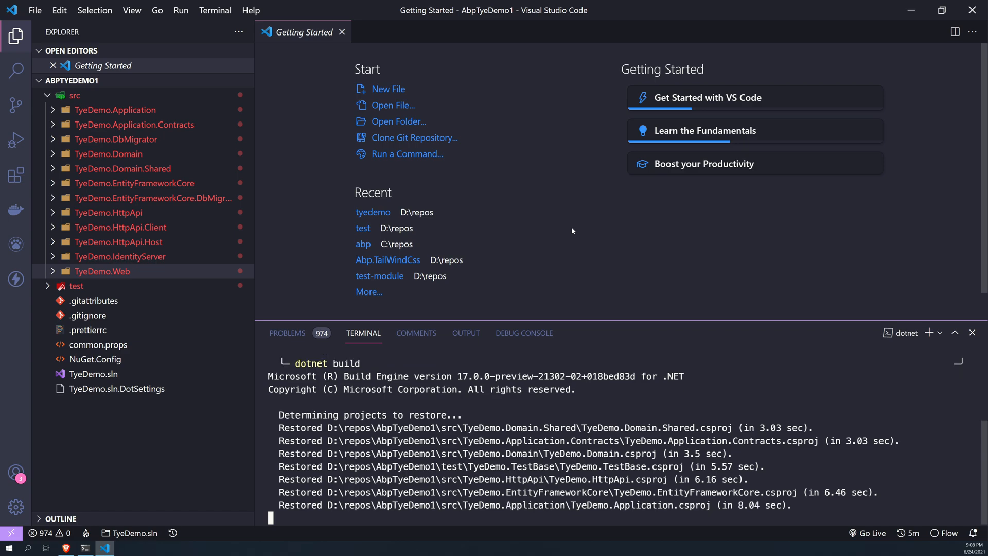
scroll(down, 3)
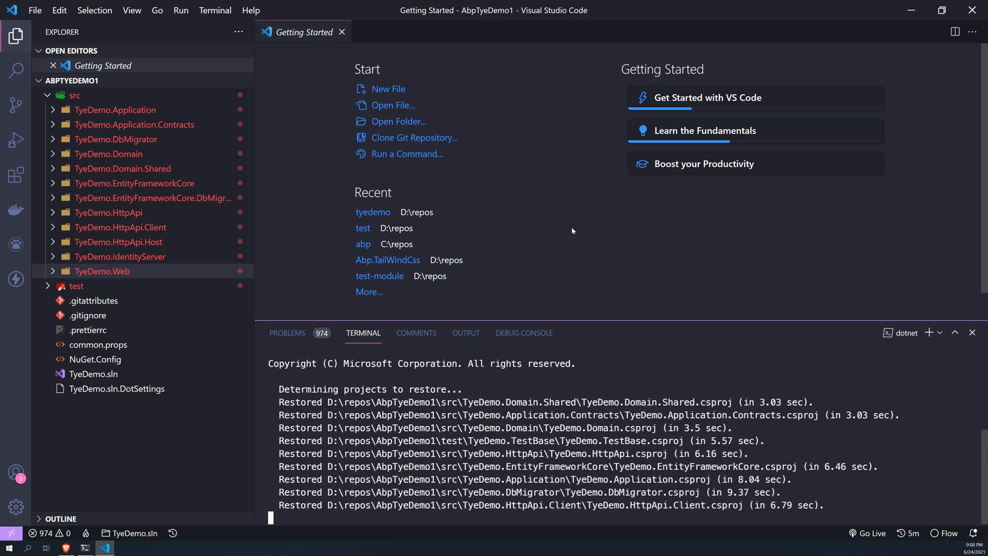
scroll(down, 3)
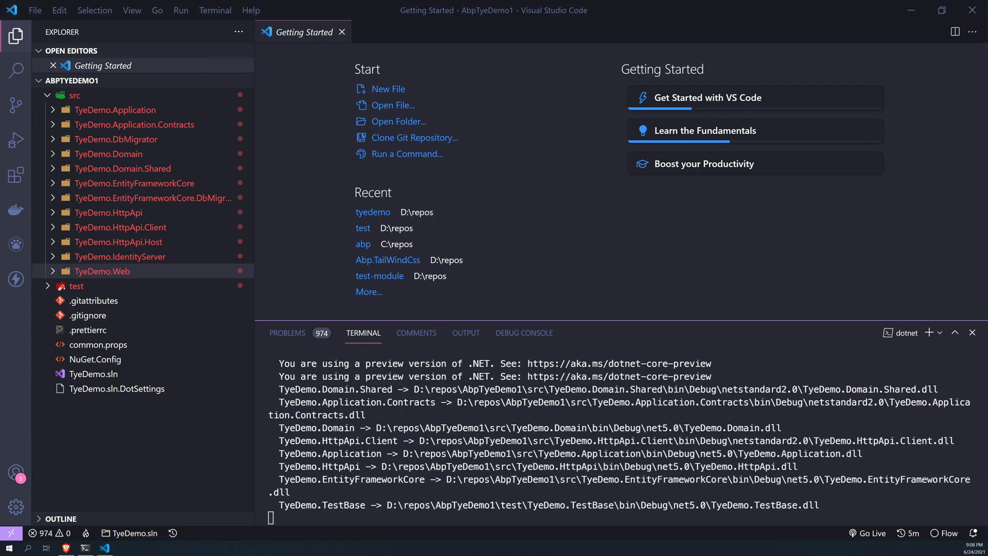
scroll(down, 3)
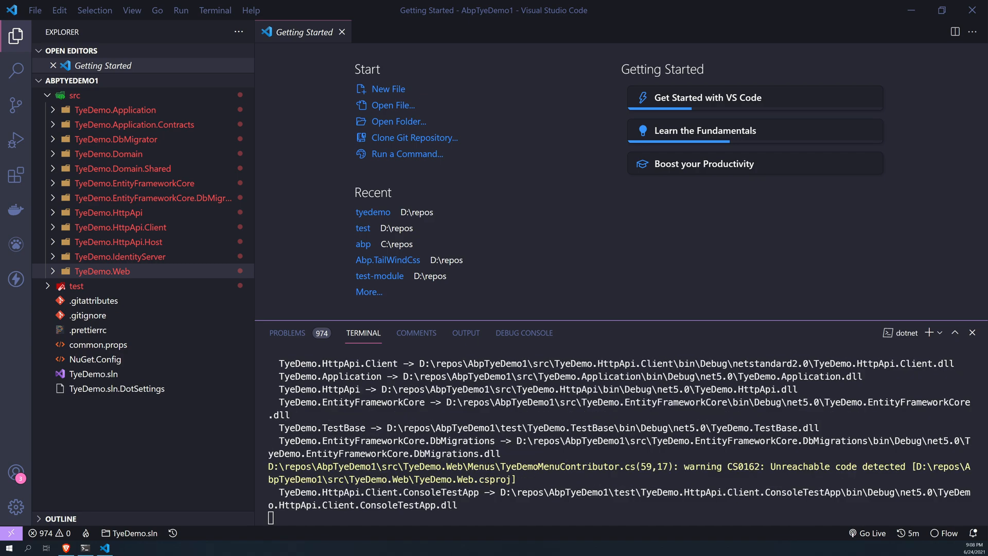
scroll(down, 3)
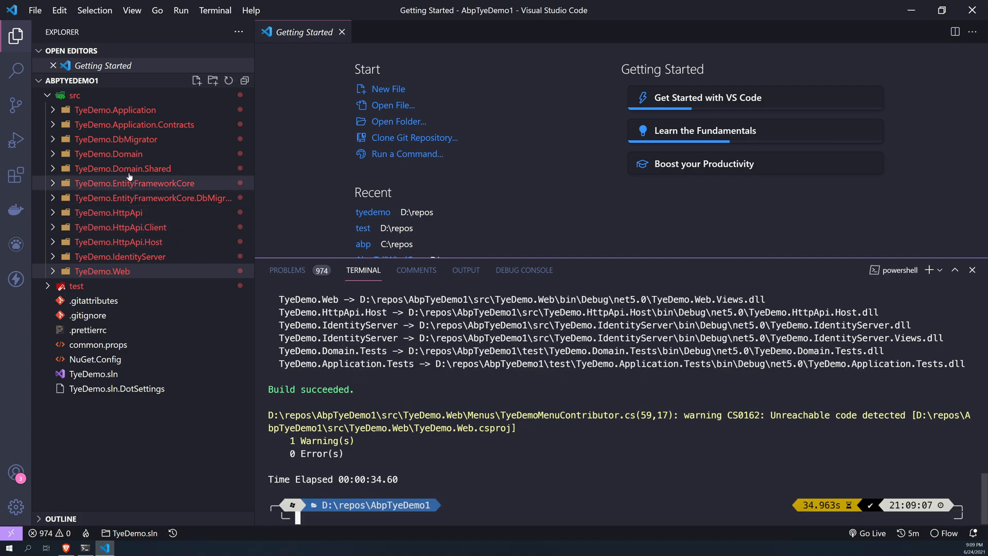
Start dotnet run in a terminal opened on the DbMigrator project
right_click(134, 184)
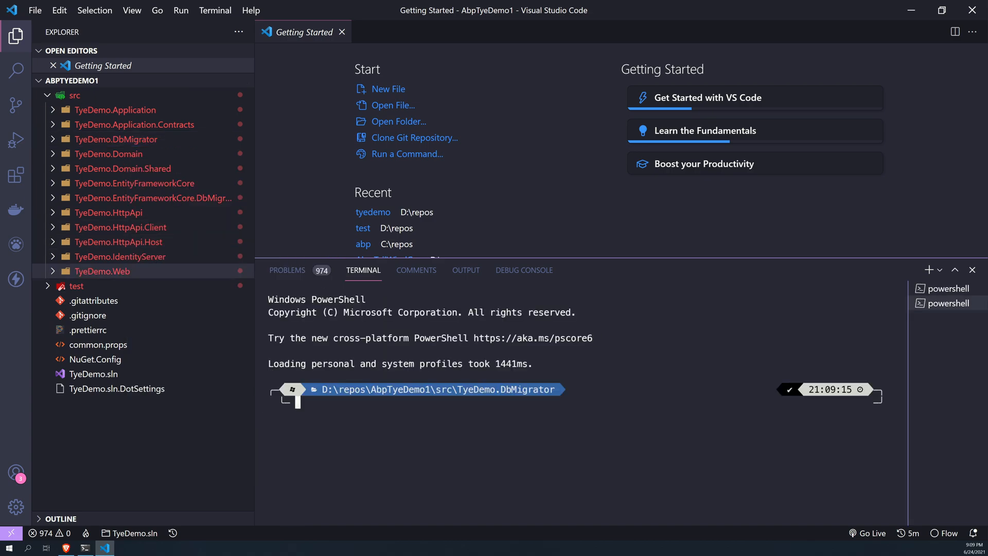
text(dotnet run)
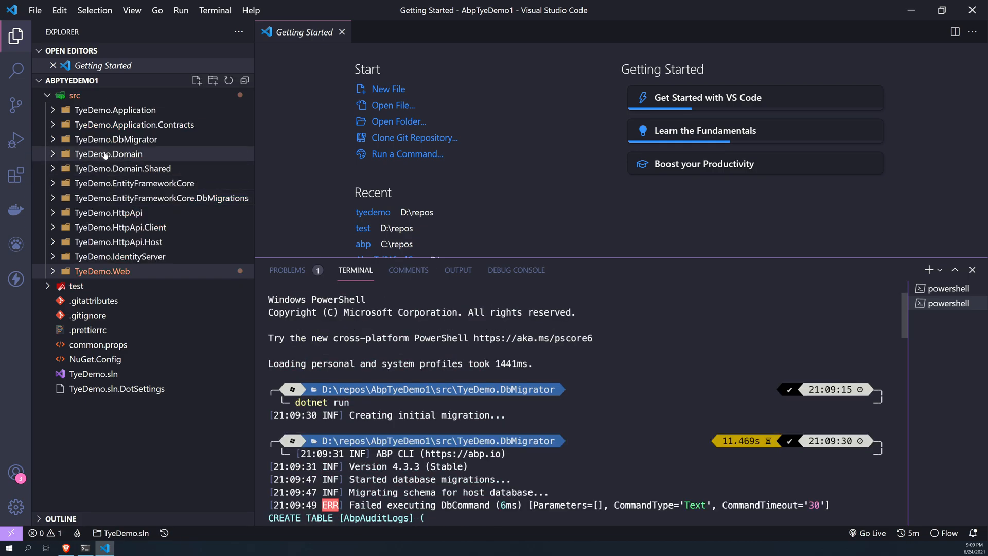
In the DbMigrator and IdentityServer appsettings.json, change Database=TyeDemo to TyeDemo1
click(118, 138)
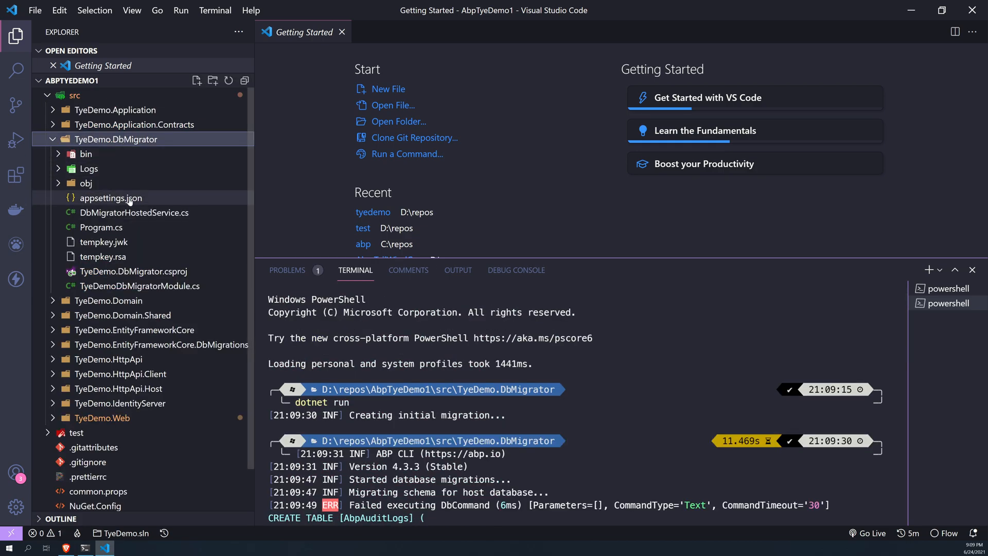
double_click(111, 197)
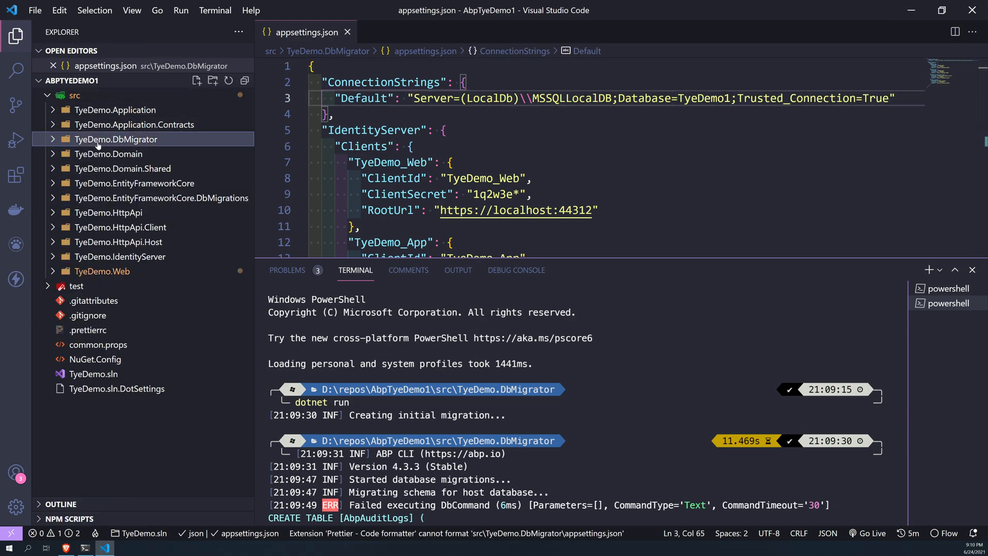
click(102, 271)
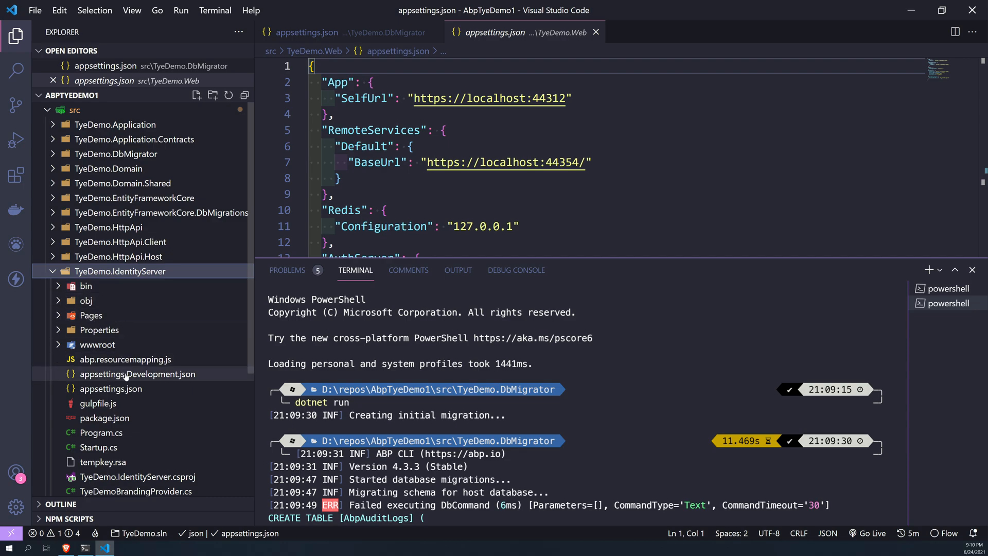
click(112, 388)
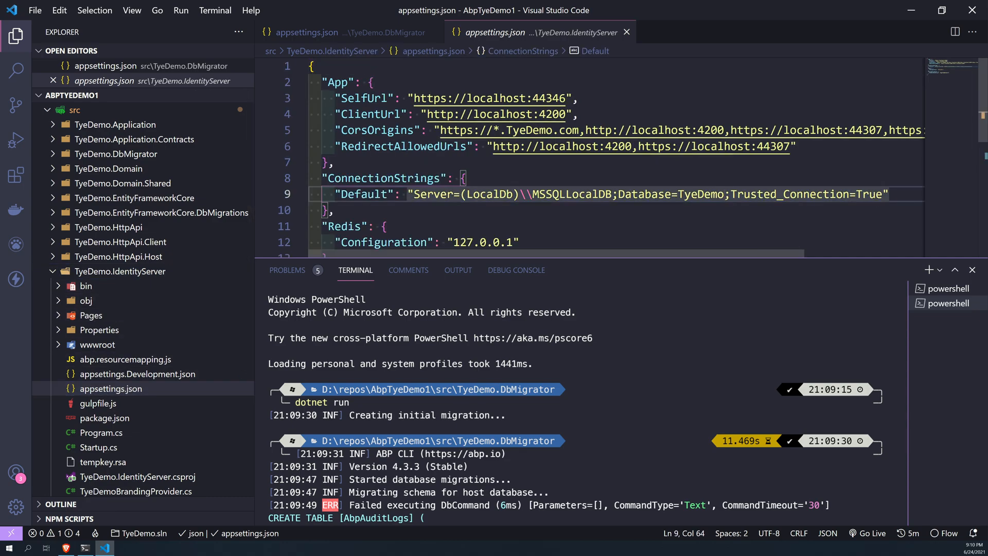
text(1;Trusted_Connection=True")
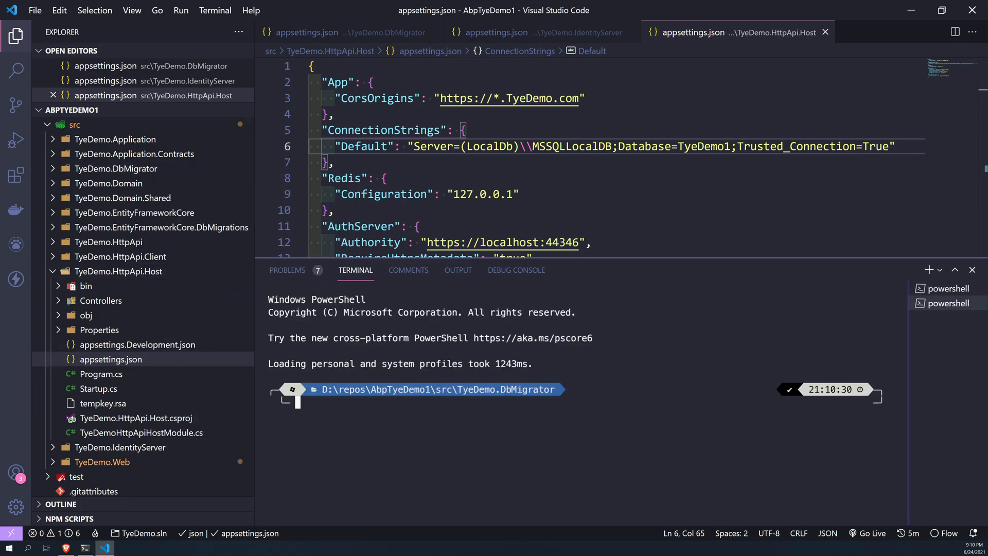
Rerun dotnet run in the DbMigrator terminal so all database migrations complete
text(dotnet run)
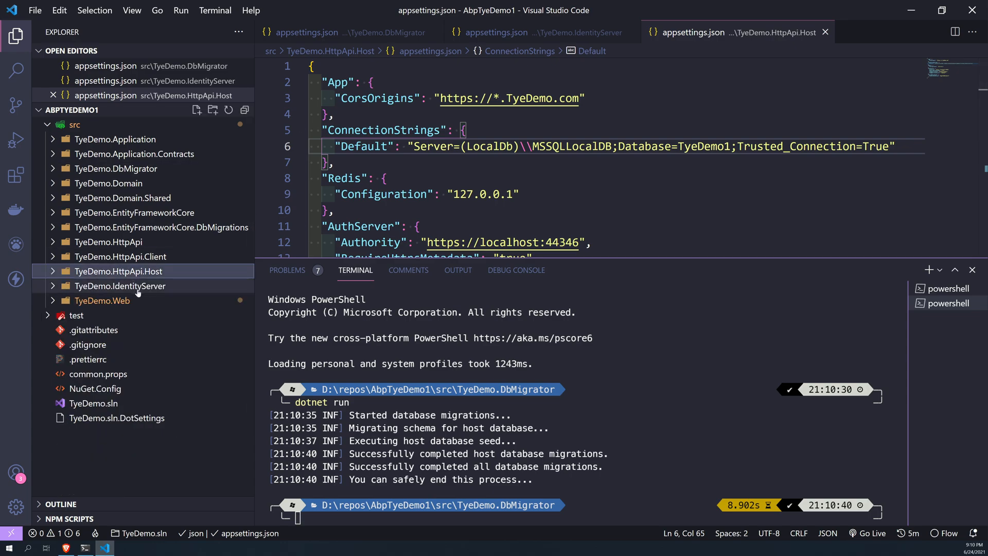
click(928, 270)
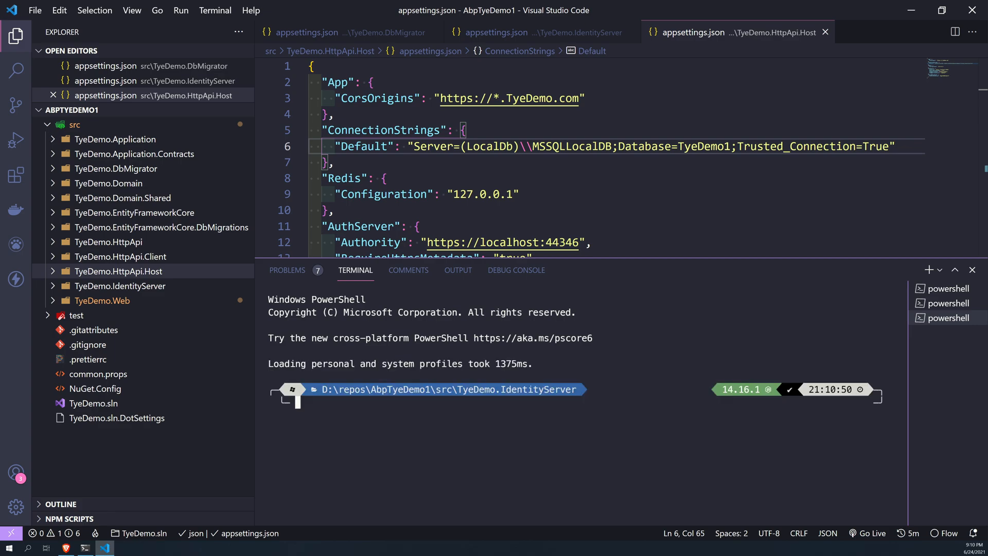
Launch the IdentityServer project with dotnet run from its own terminal
text(dotn)
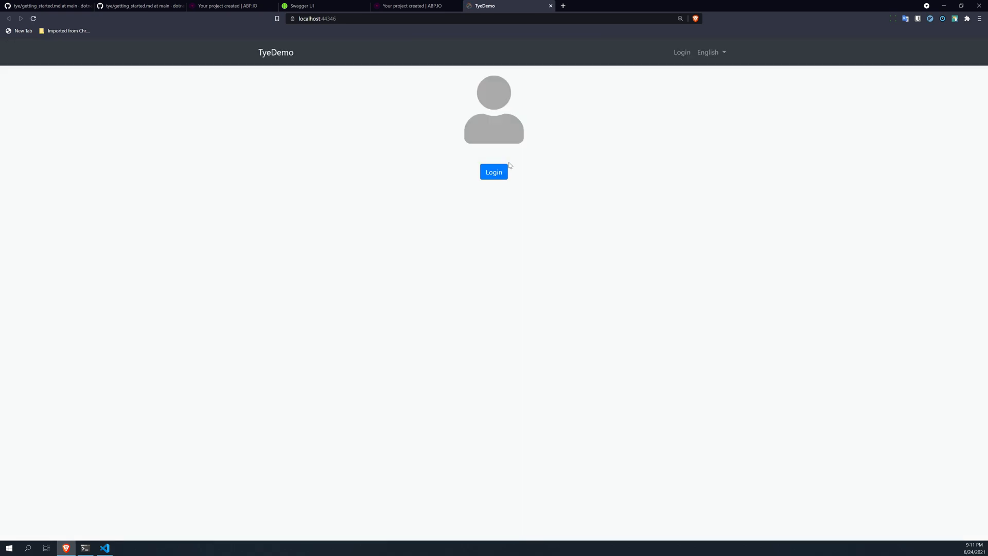
Sign in to TyeDemo as admin, view the roles and claims, log out and return to VS Code
click(493, 172)
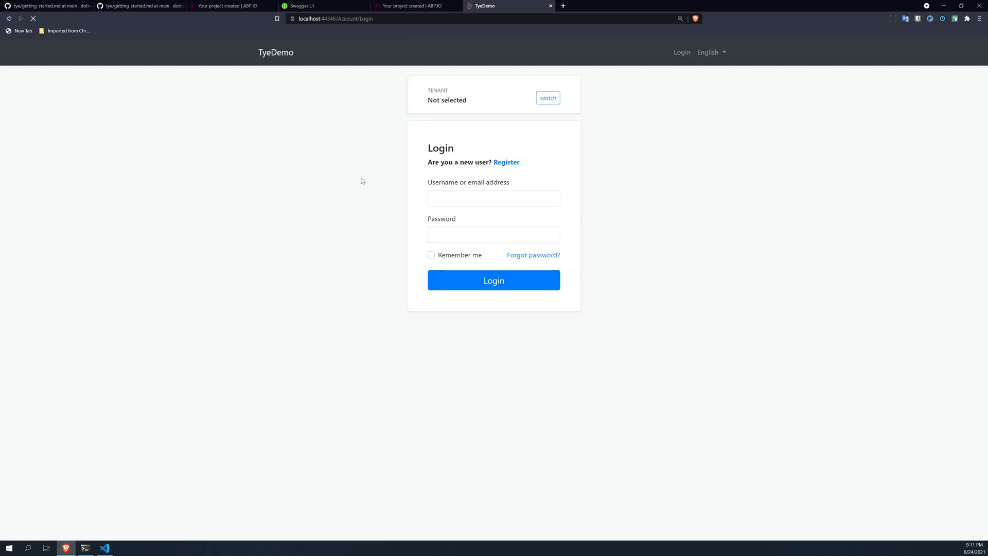
text(admin)
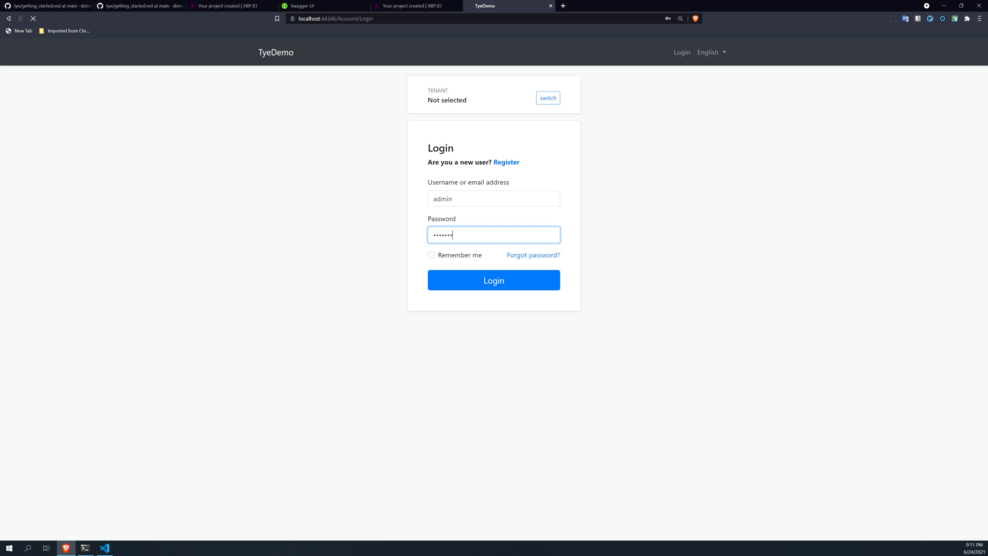
mouse_move(298, 142)
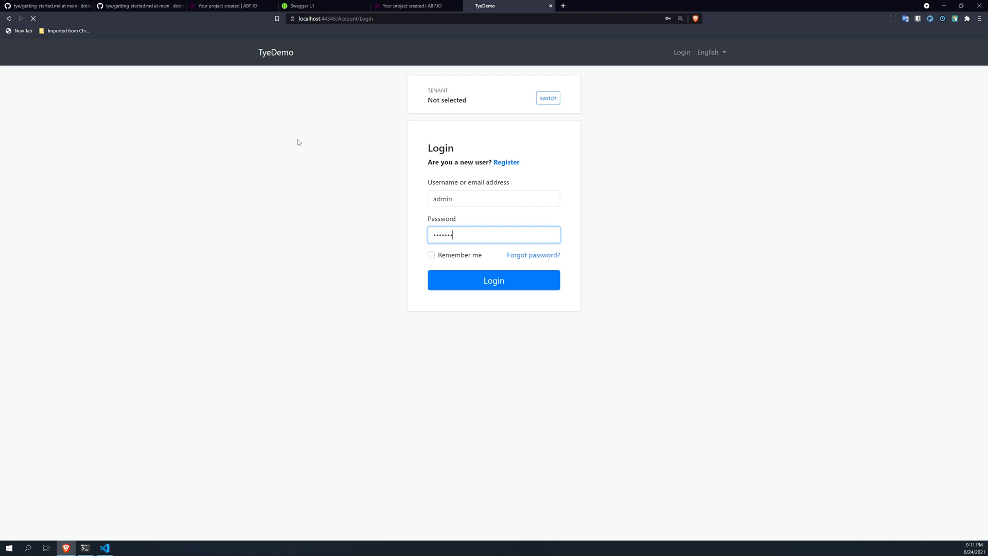
click(493, 280)
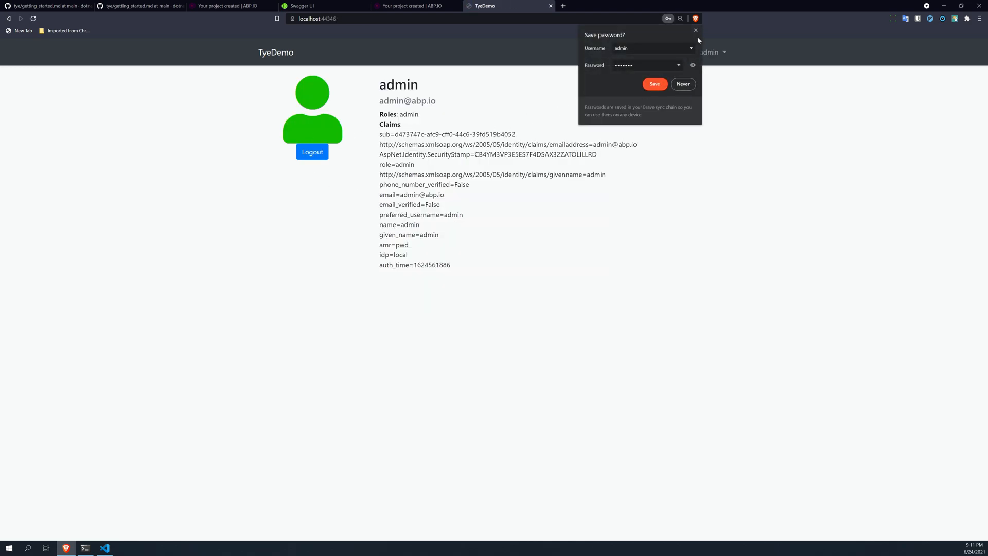
click(709, 52)
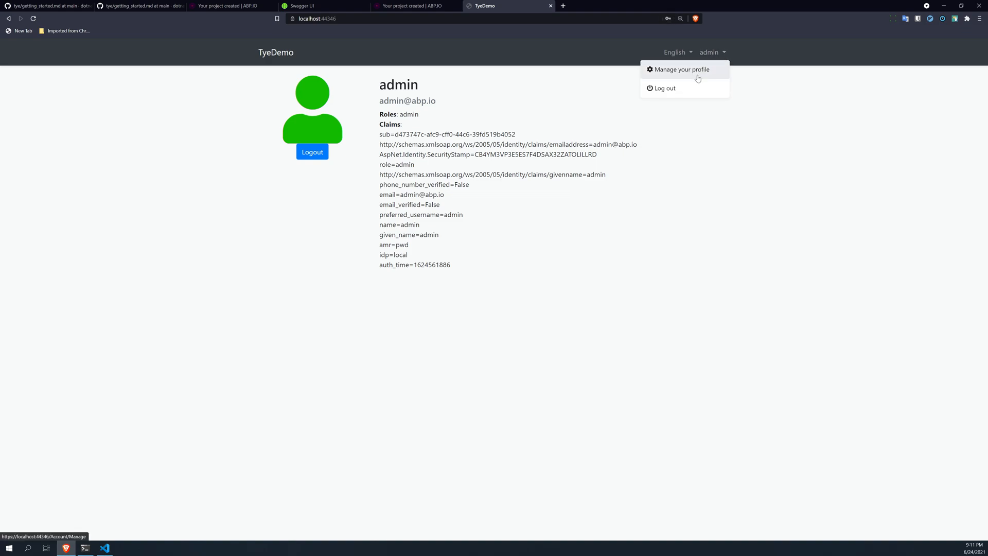
click(663, 88)
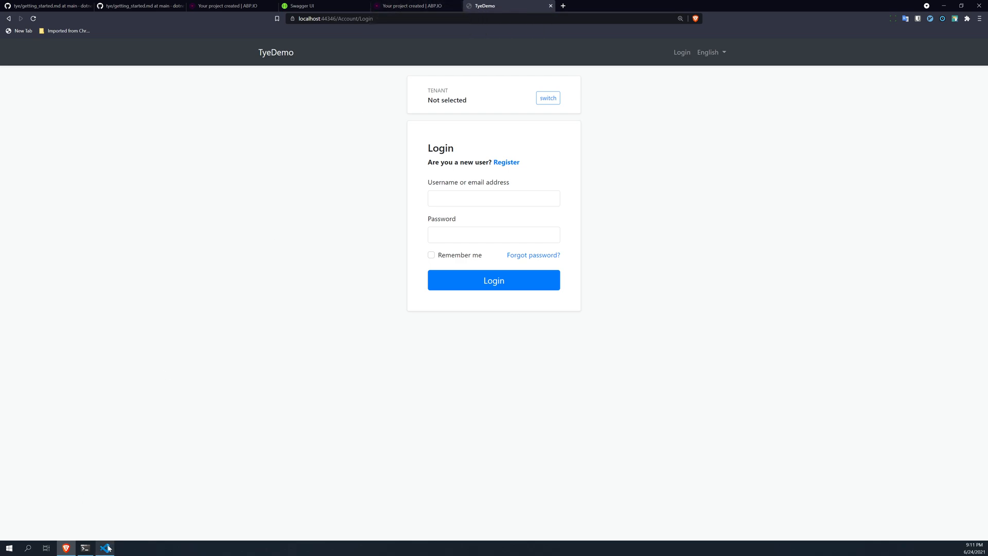
click(106, 546)
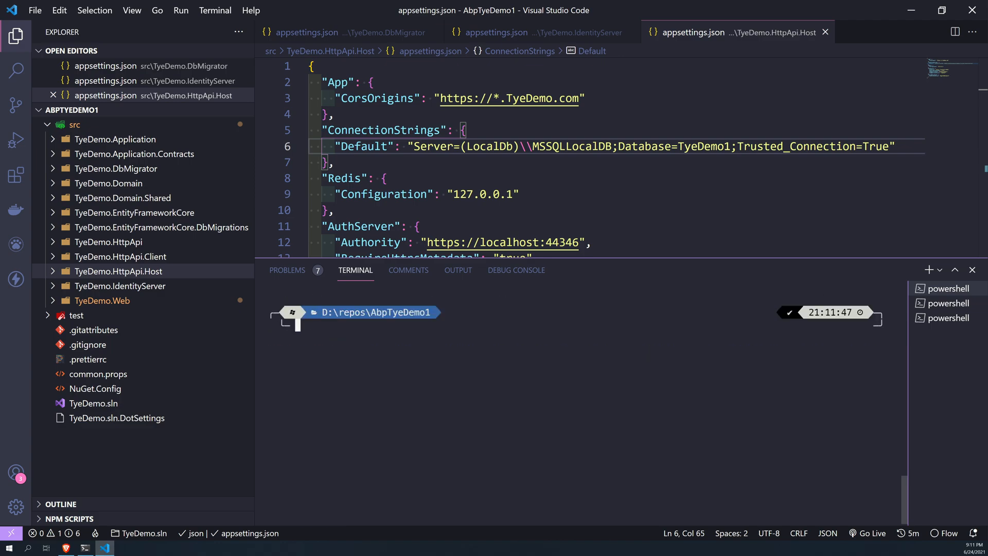
Run tye init, then comment out the consoletestapp and dbmigrator entries in tye.yaml with Ctrl+/
text(tye init)
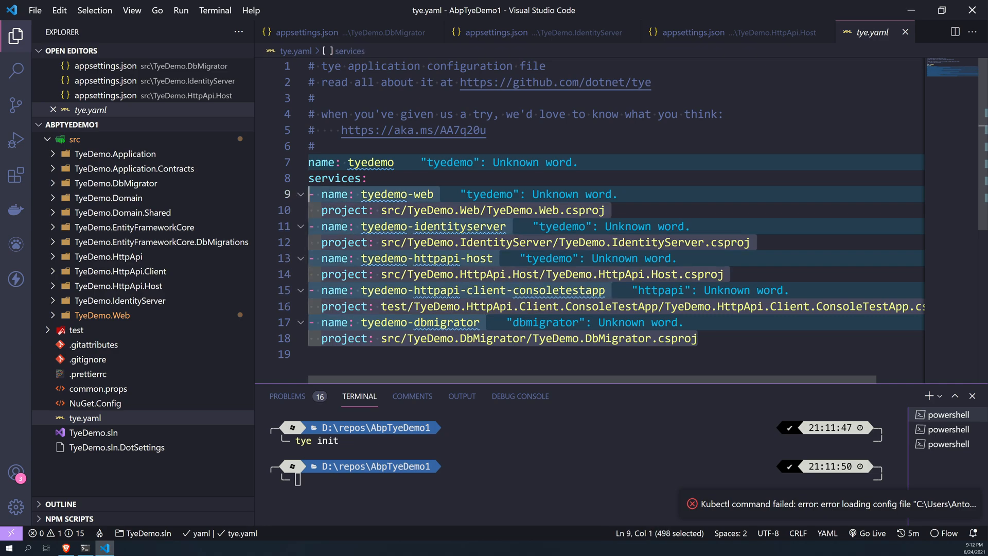
click(393, 162)
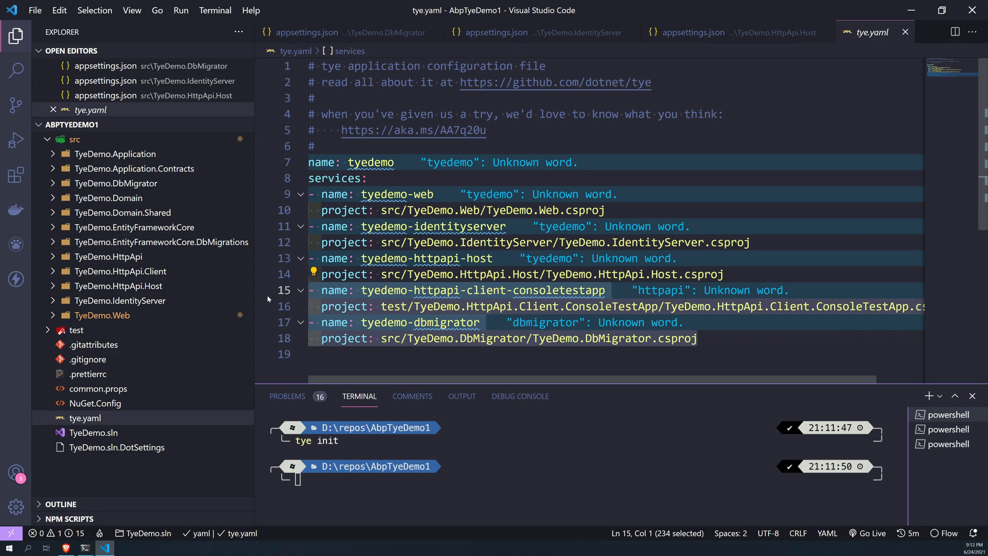
key(ctrl+/)
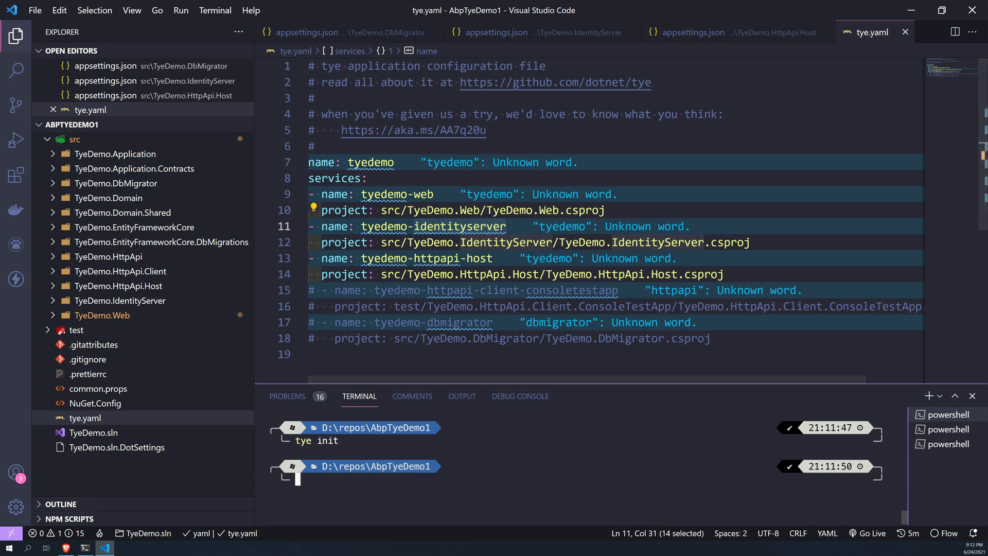
Run 'tye run' from the solution root and enlarge the terminal to watch the output
text(t)
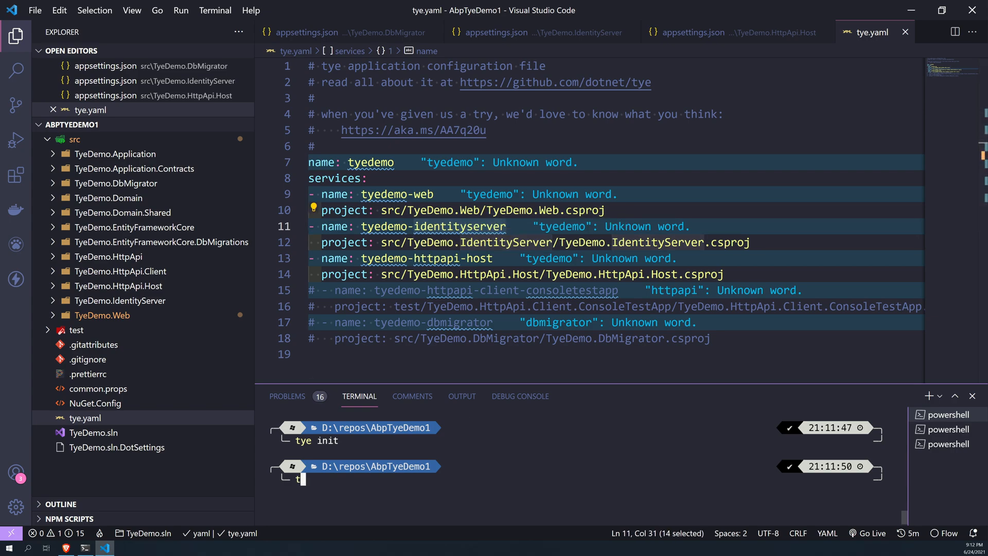
text(ye run)
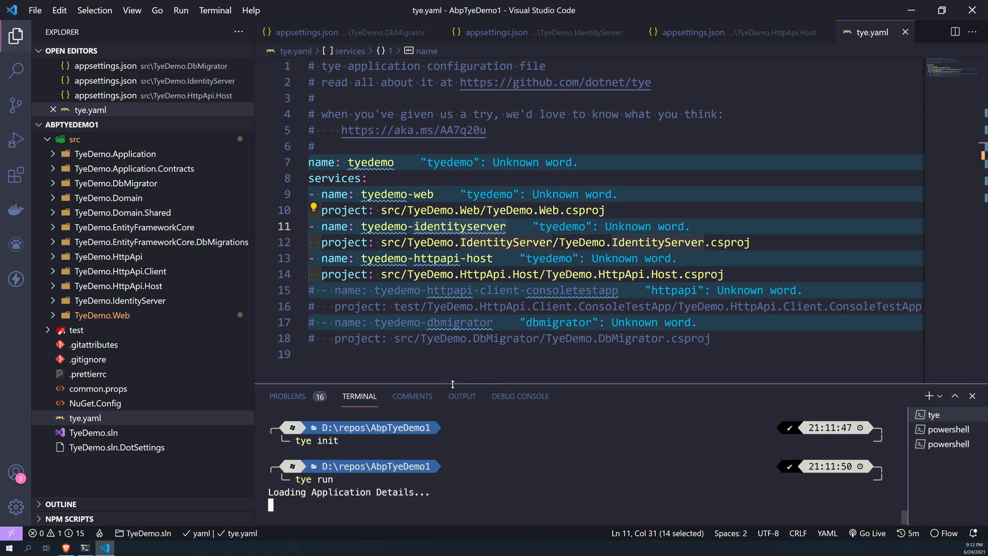
drag(453, 384, 453, 265)
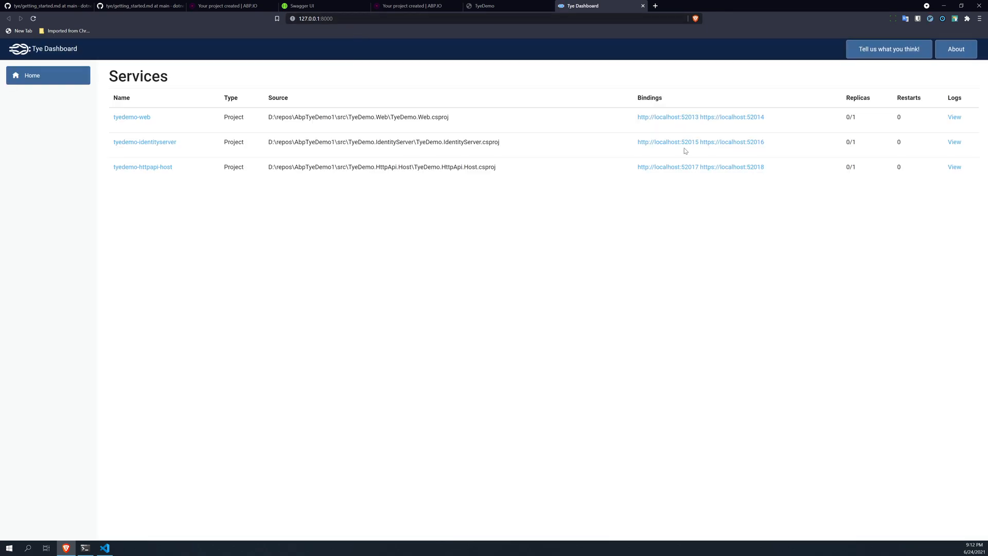
mouse_move(667, 117)
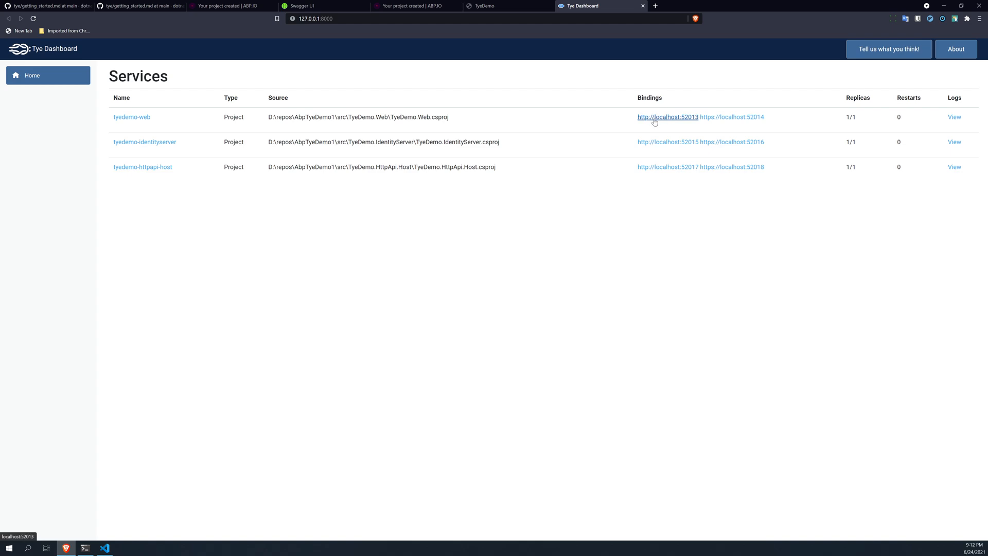
mouse_move(731, 117)
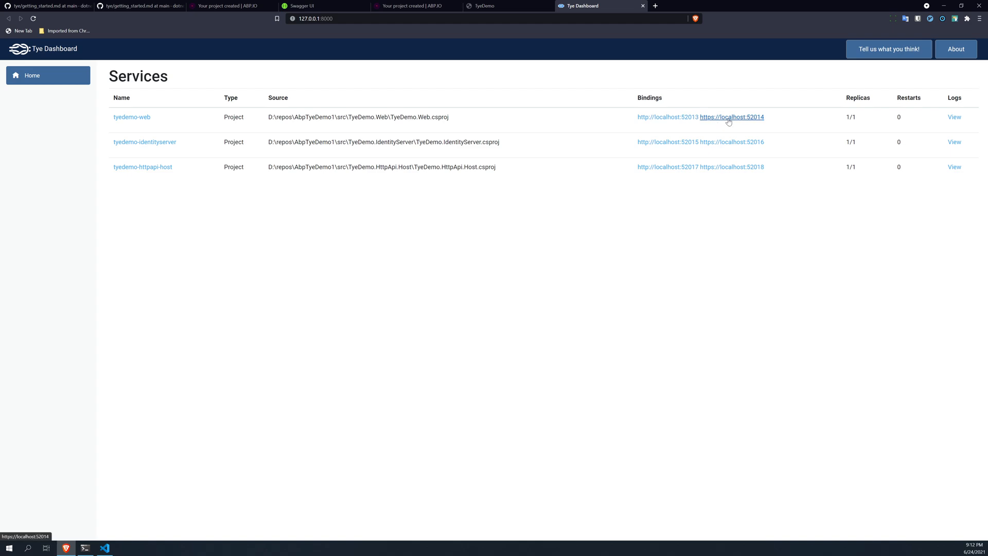
mouse_move(731, 142)
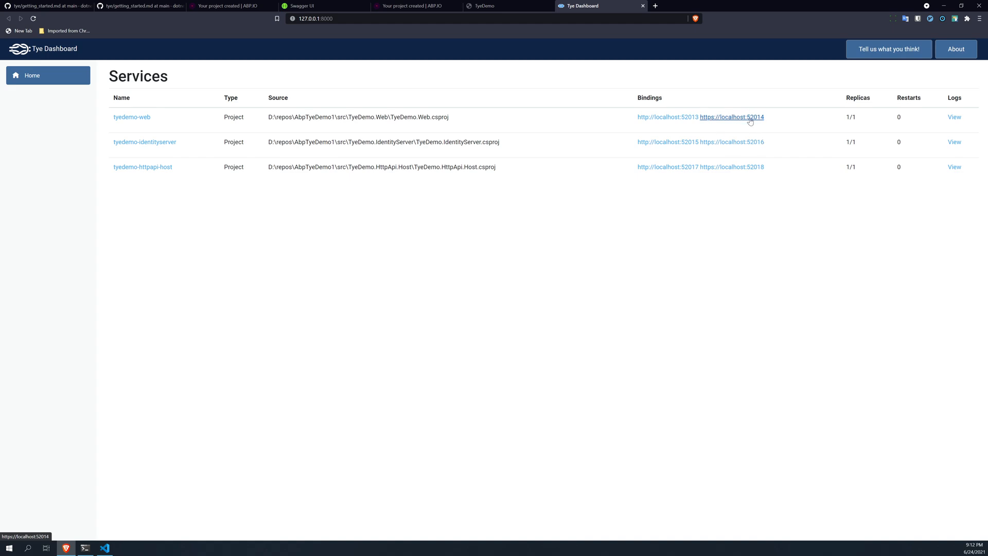
click(731, 116)
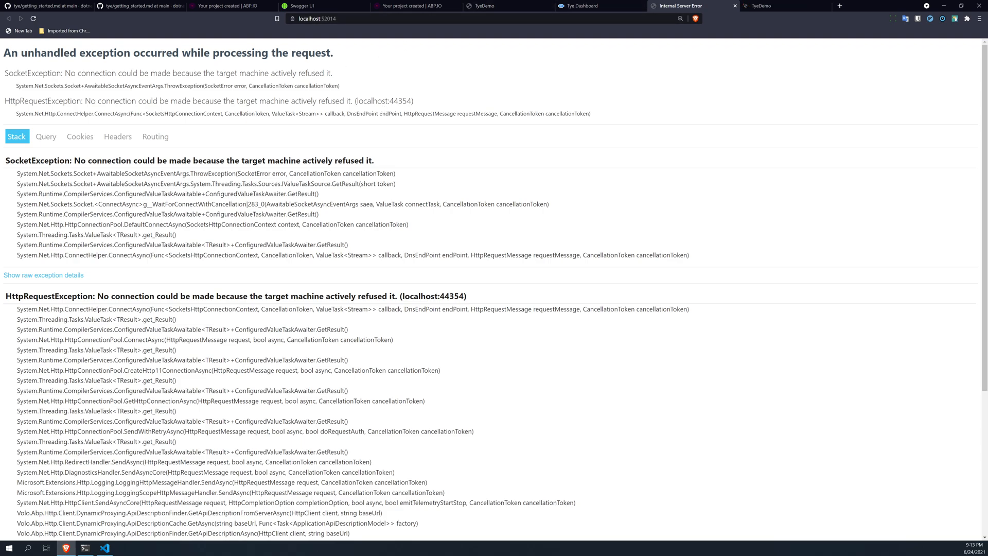
double_click(384, 101)
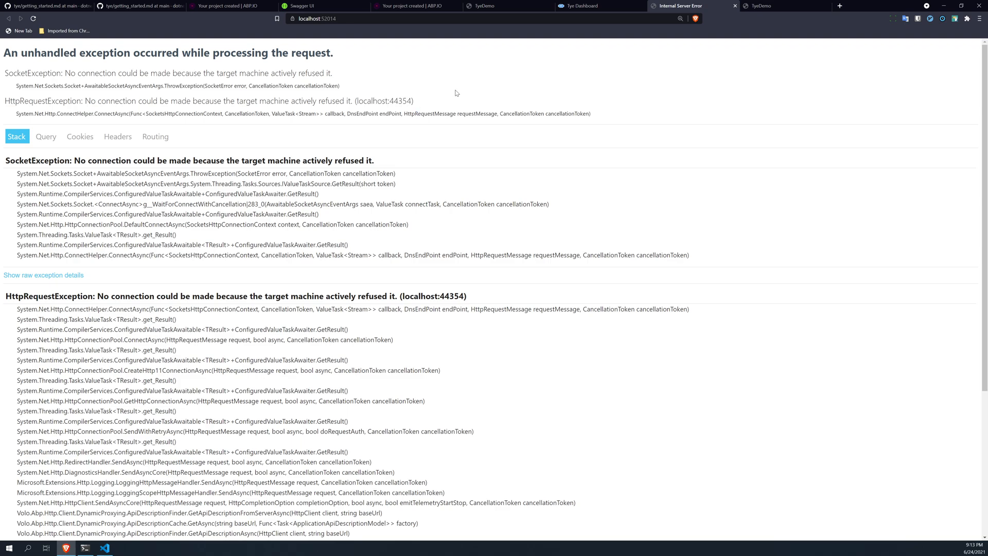
mouse_move(529, 103)
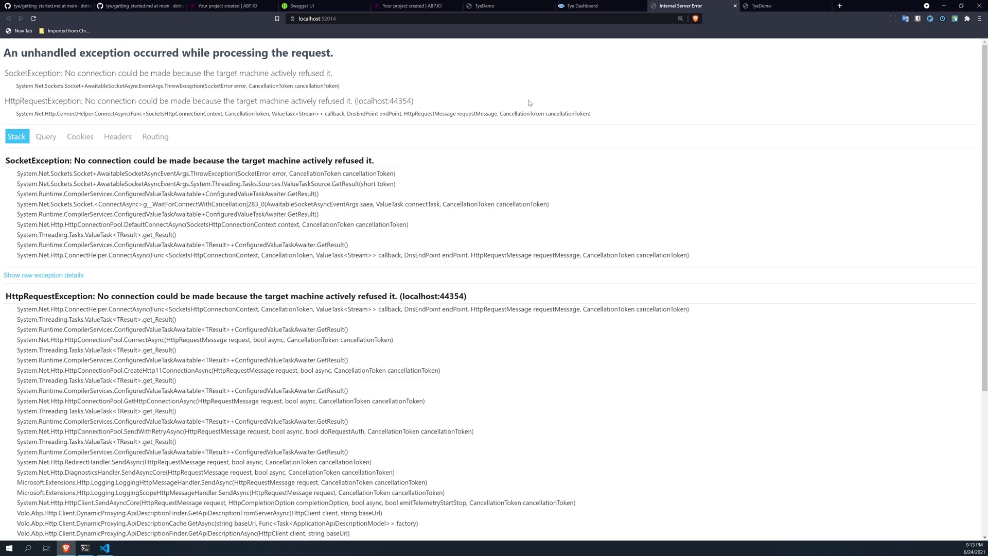
click(596, 6)
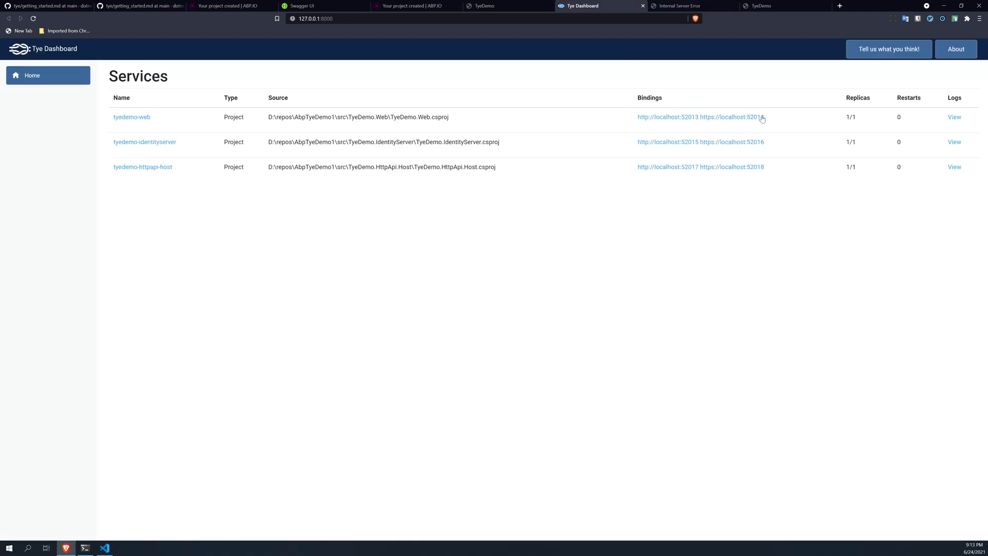
mouse_move(748, 81)
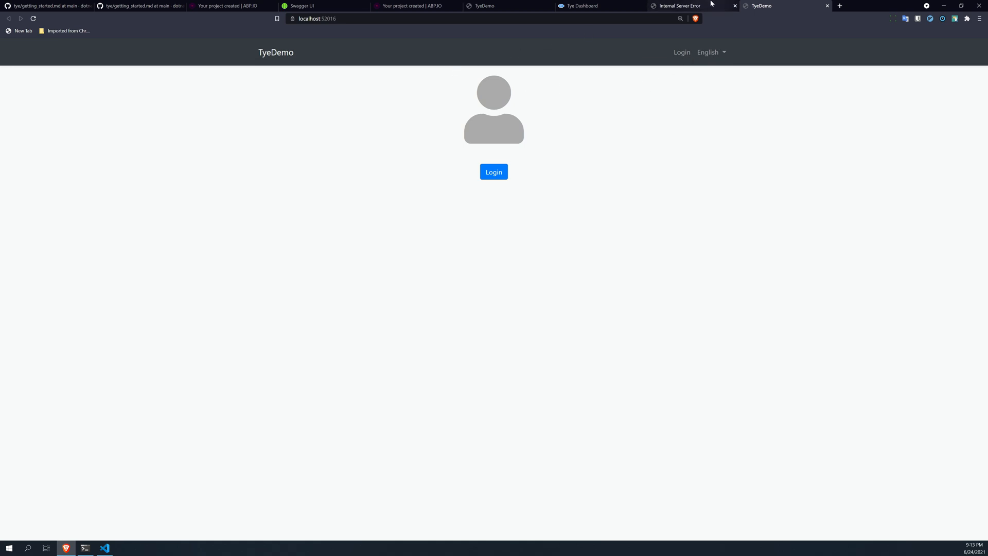
click(579, 7)
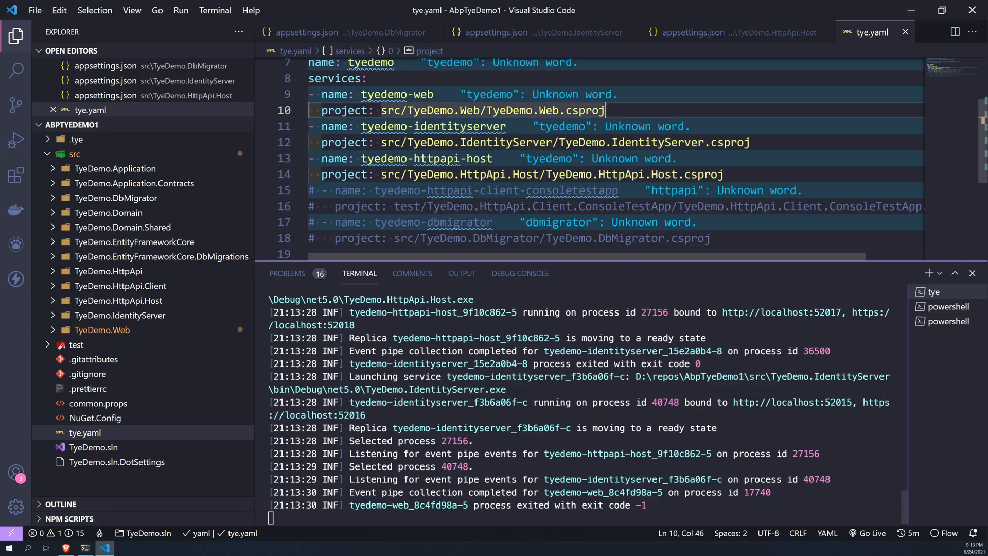
Add an https binding on port 44312 for the web service, copied from its launchSettings.json sslPort
text(bindings:)
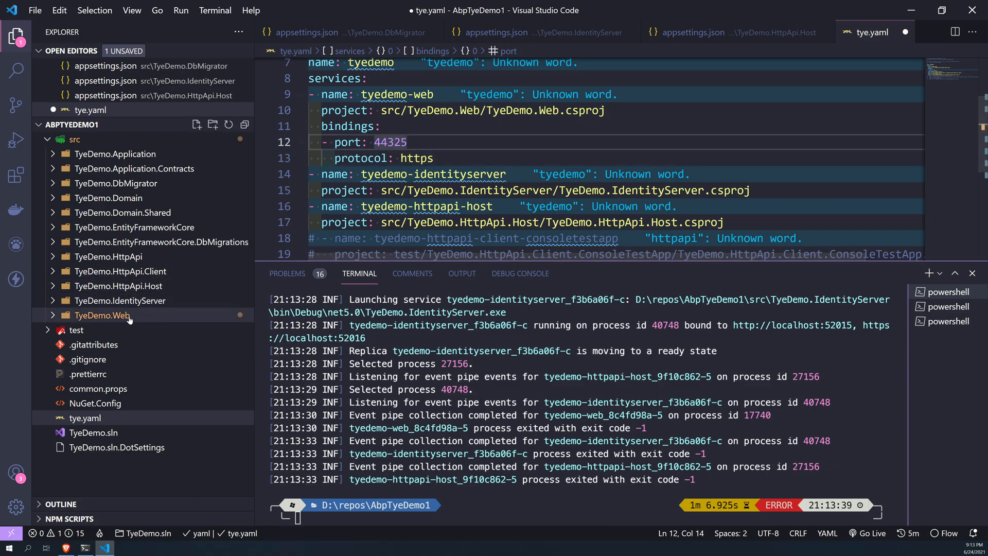
click(83, 418)
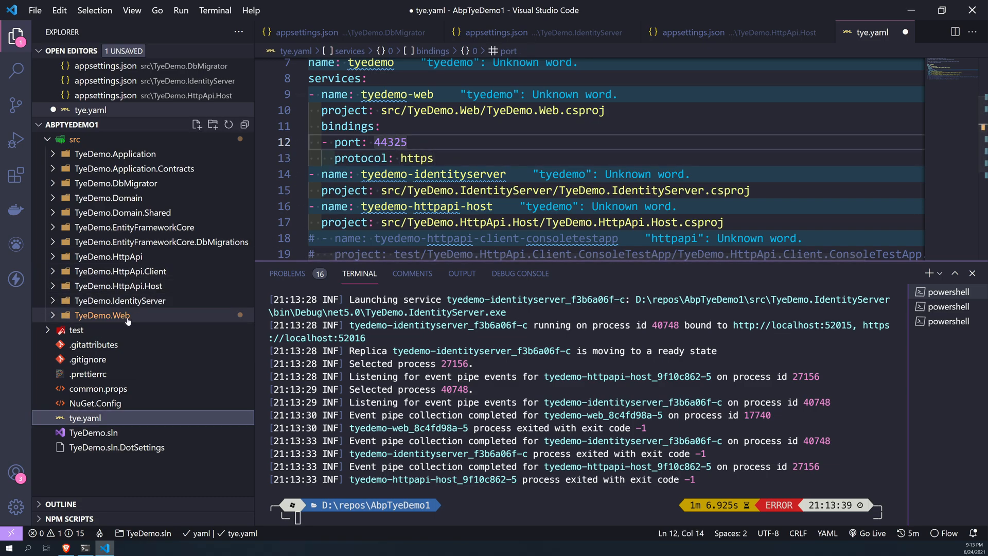
click(103, 315)
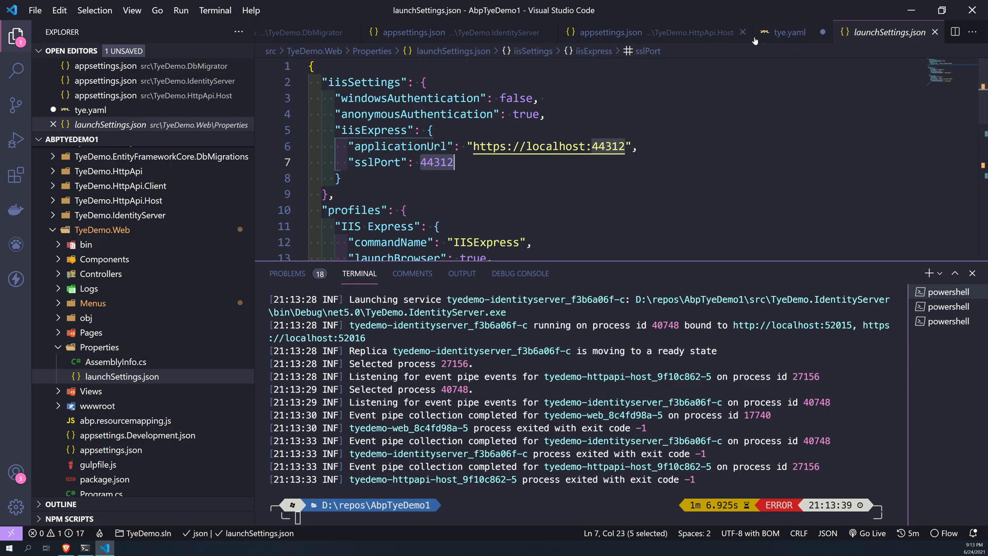
click(785, 32)
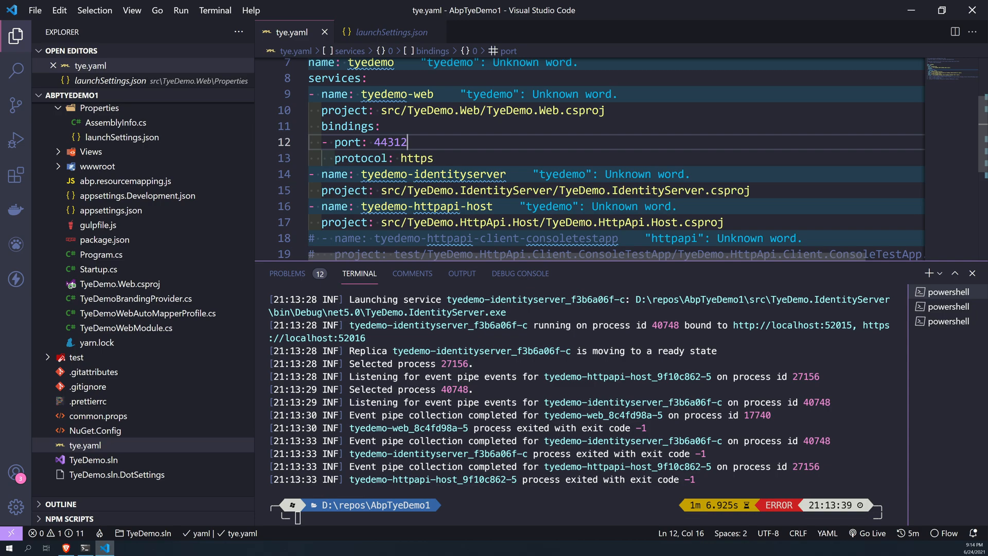
click(391, 32)
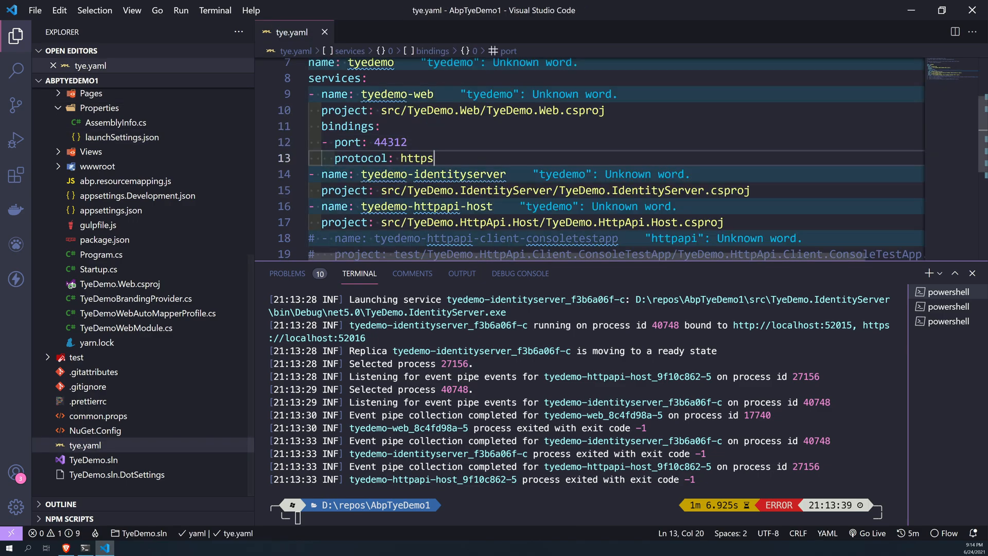
click(750, 190)
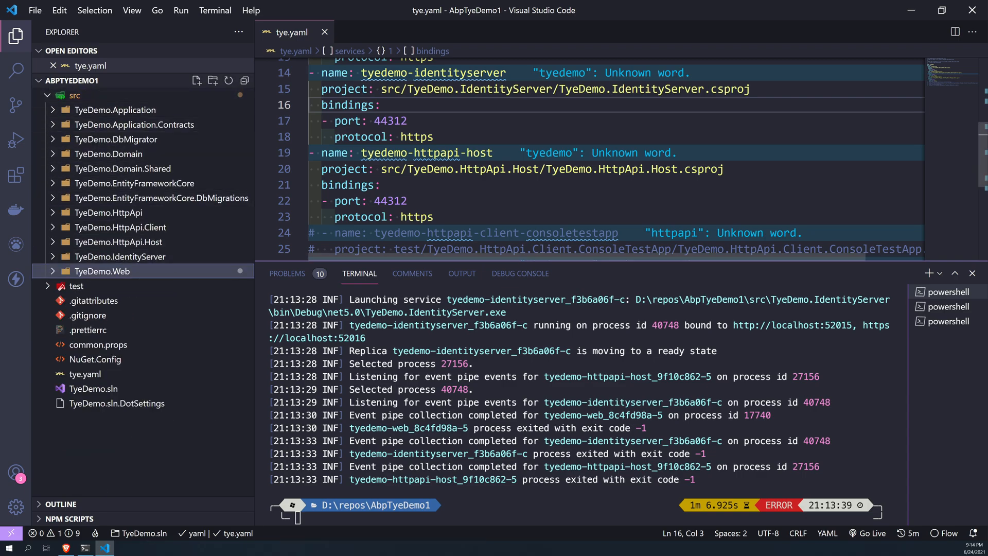
Add https bindings on ports 44346 and 44354 for identityserver and httpapi-host from their launch settings
click(119, 257)
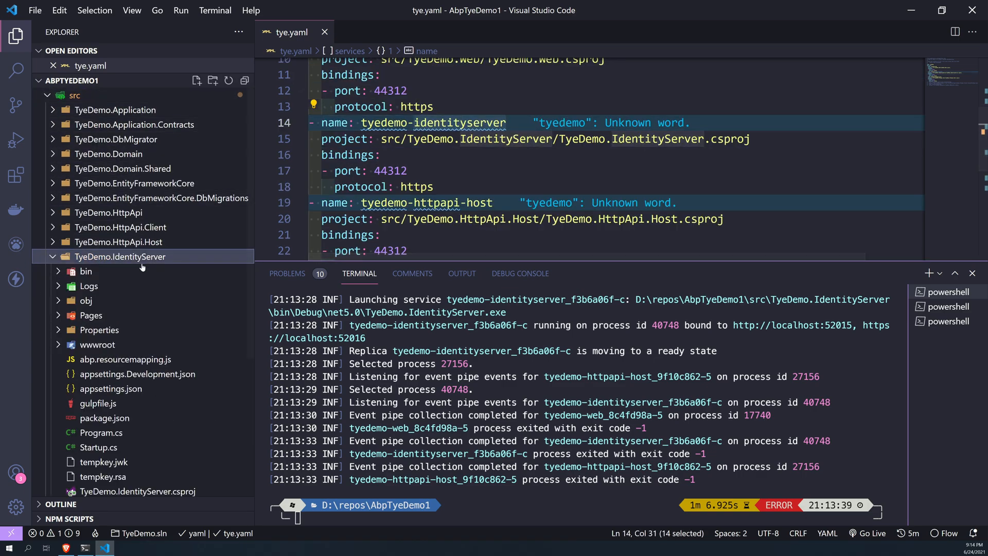
click(98, 330)
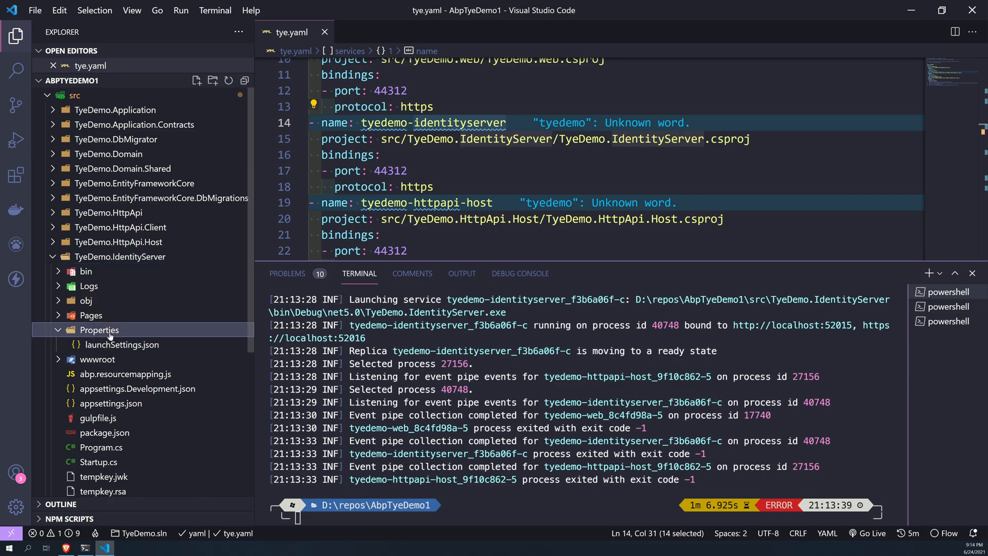
double_click(122, 345)
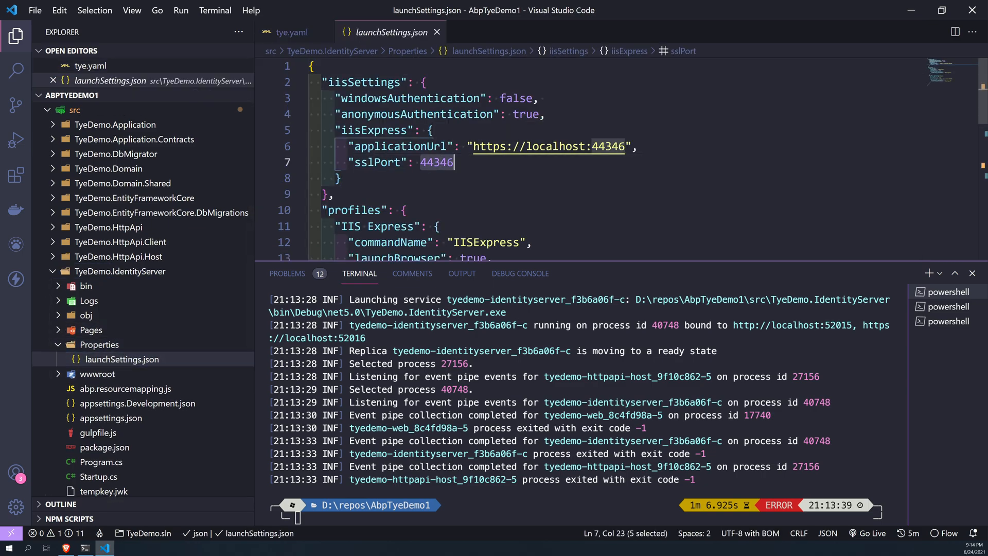
click(290, 32)
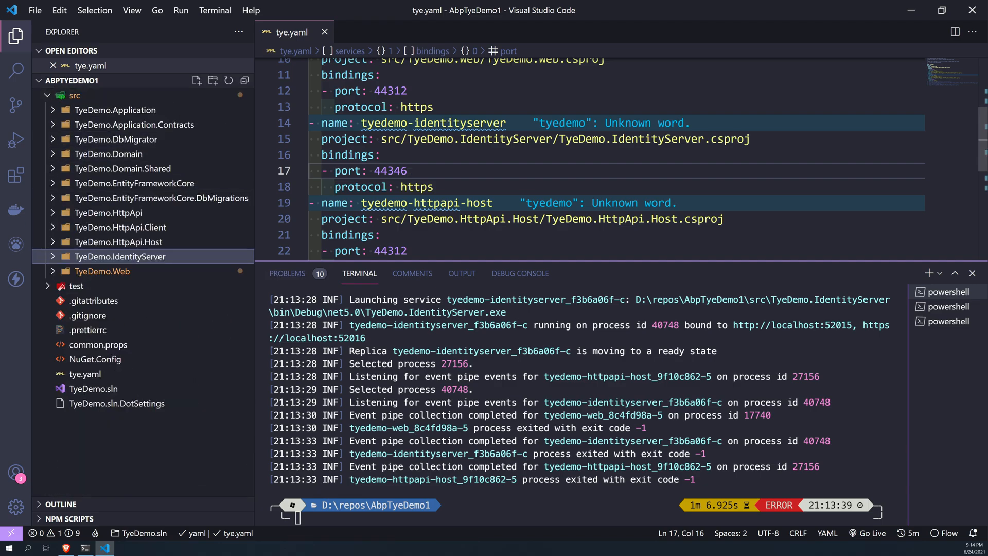
click(118, 241)
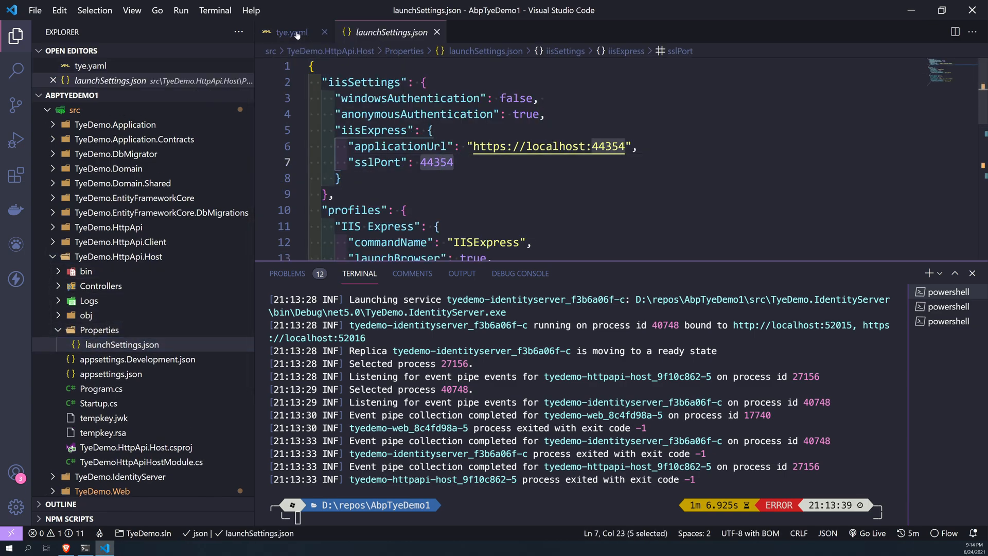
click(291, 32)
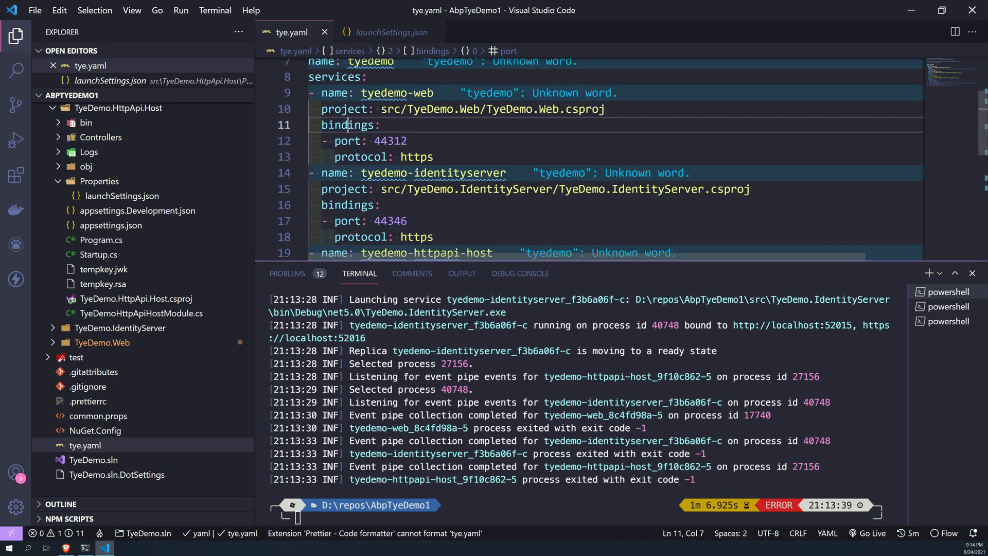
double_click(390, 141)
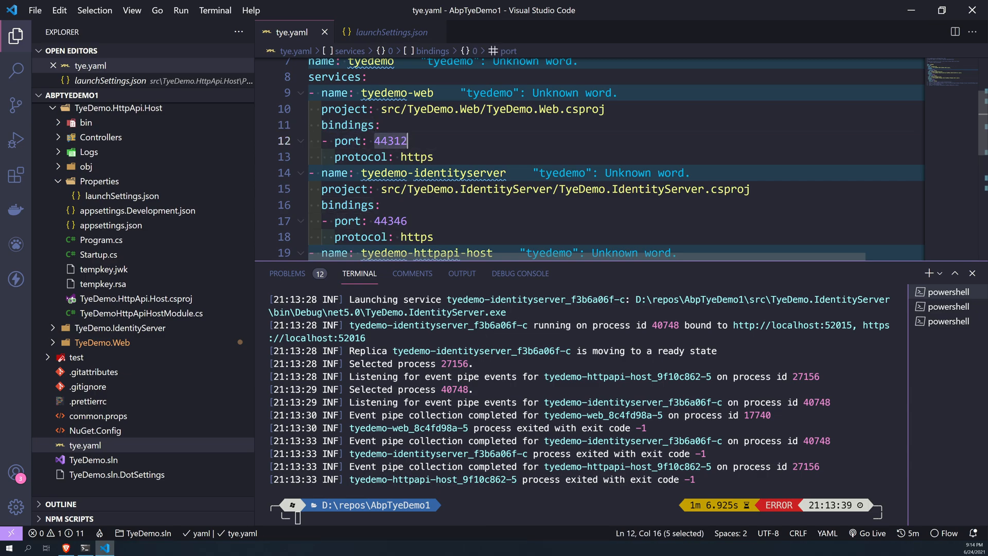
scroll(down, 3)
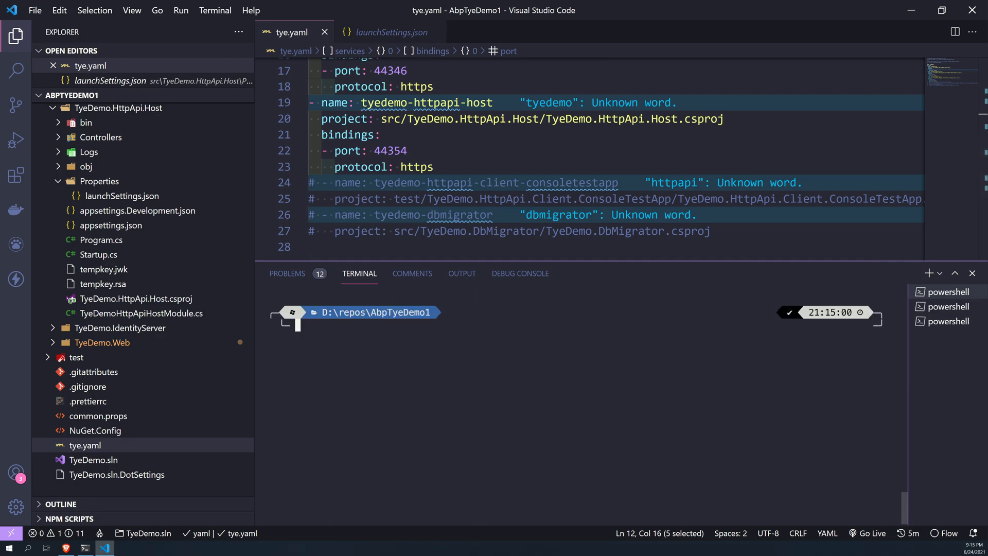
Restart the services with 'tye run' so the new bindings take effect
text(tye run)
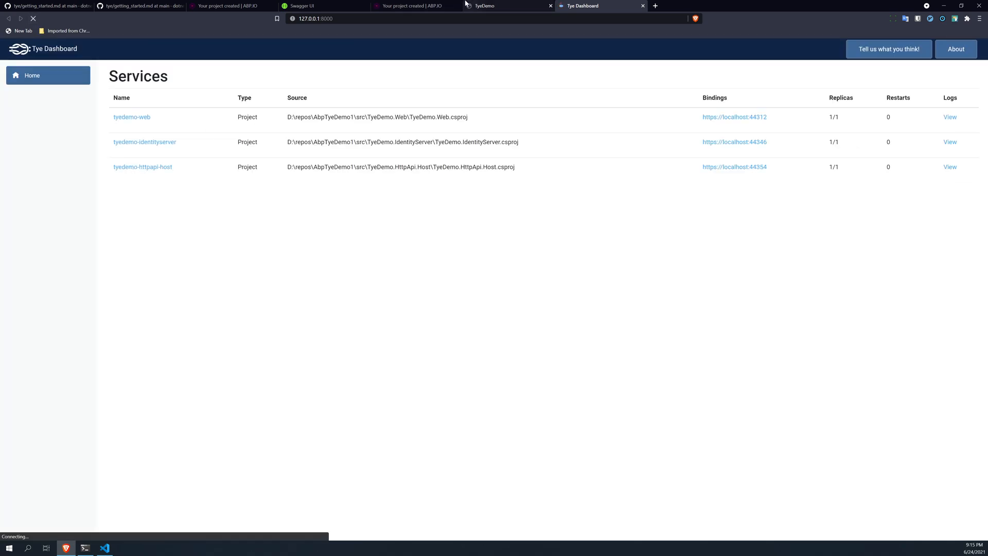
mouse_move(734, 117)
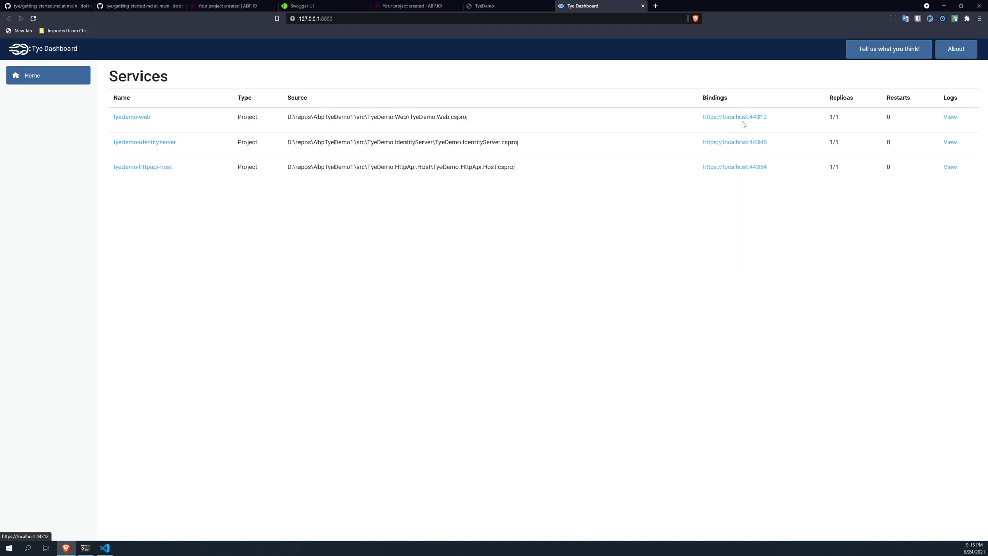
Load the web app at localhost:44312, choose Login and submit the saved admin credentials on the identity server at localhost:44346
click(734, 167)
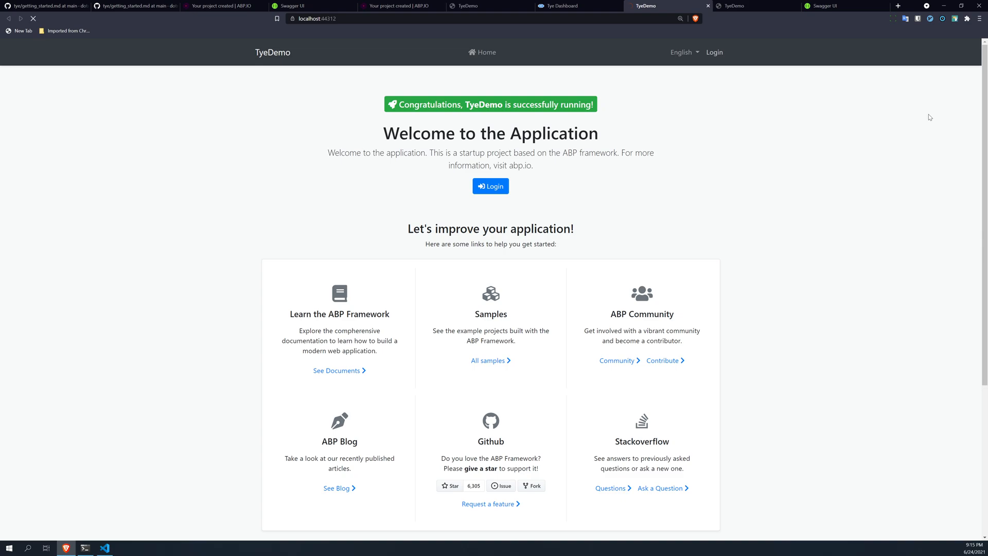
click(490, 186)
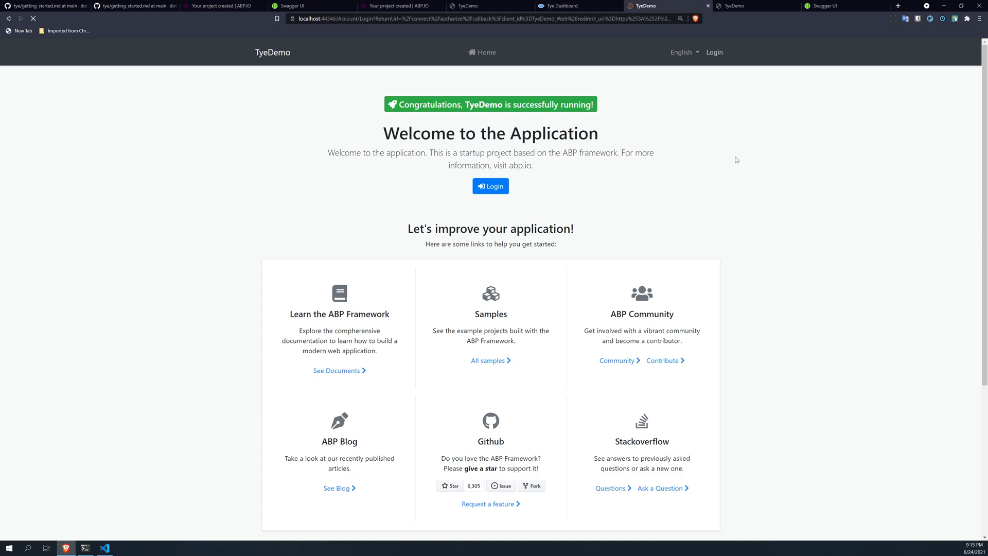
click(490, 186)
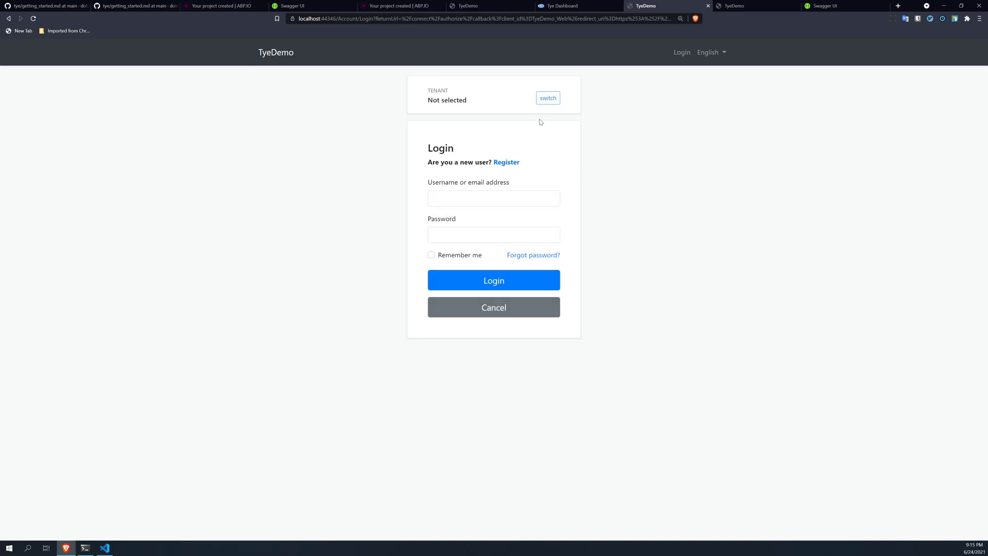
mouse_move(726, 13)
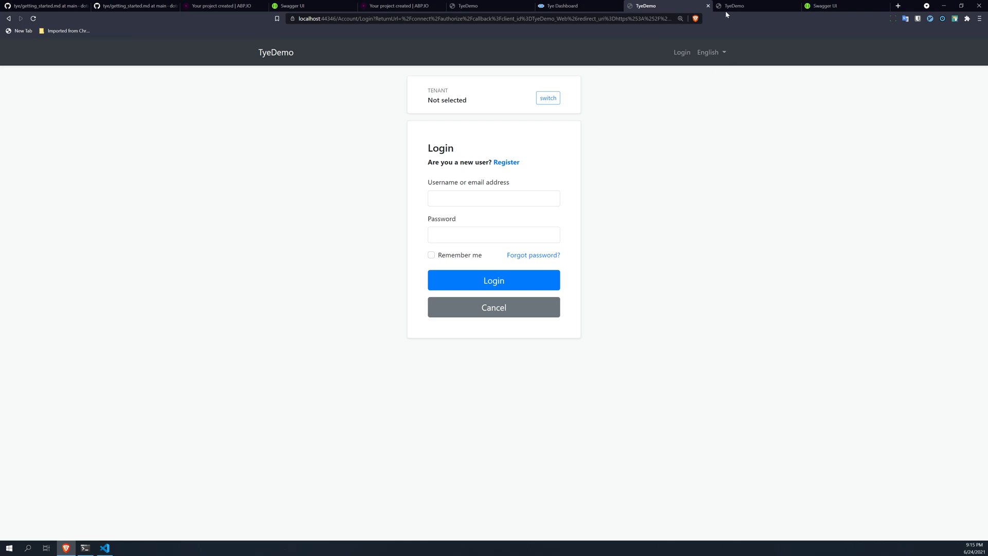
click(493, 198)
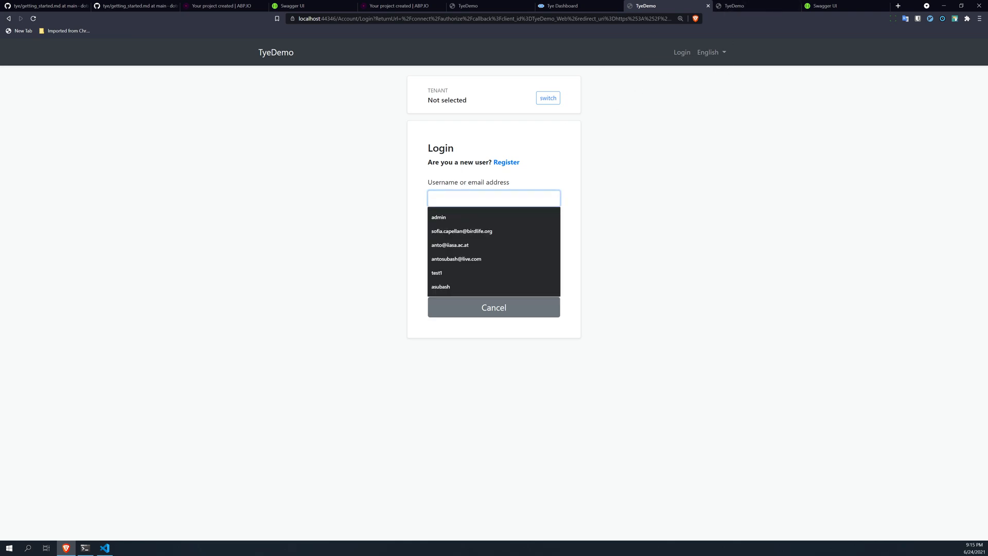
click(438, 218)
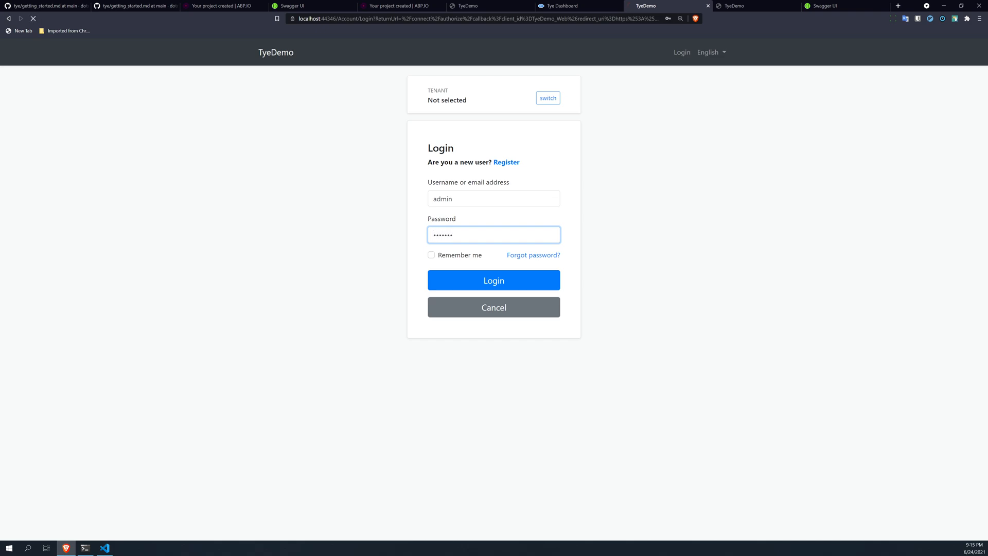
click(493, 280)
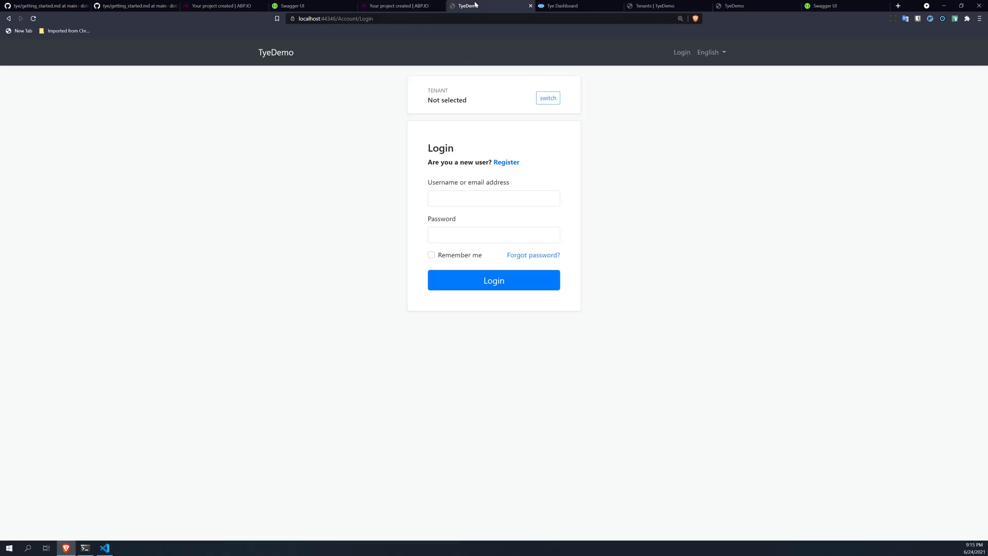
mouse_move(397, 7)
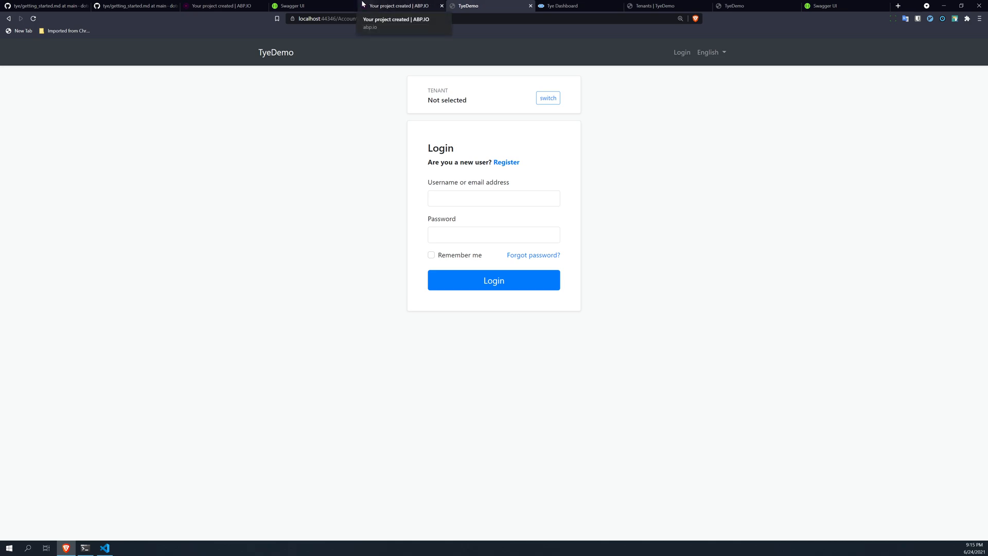
View tyedemo-identityserver's logs showing admin's token and userinfo requests, return Home, then go to the Tye docs
click(561, 6)
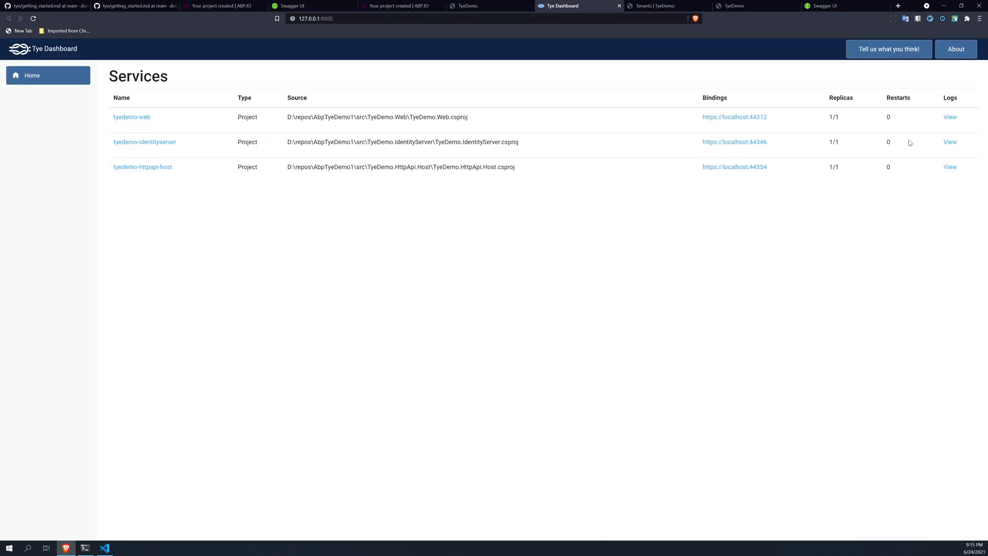
click(950, 116)
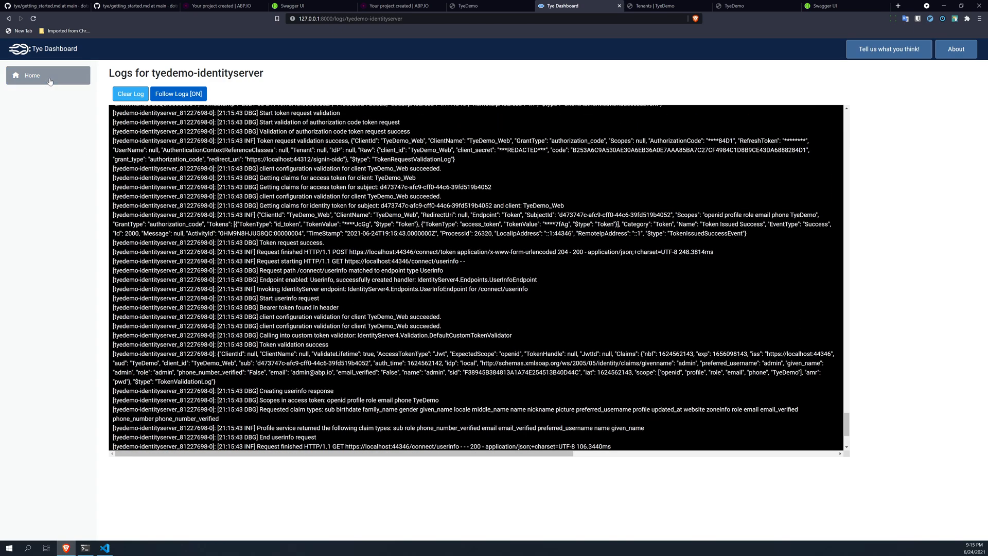
click(32, 75)
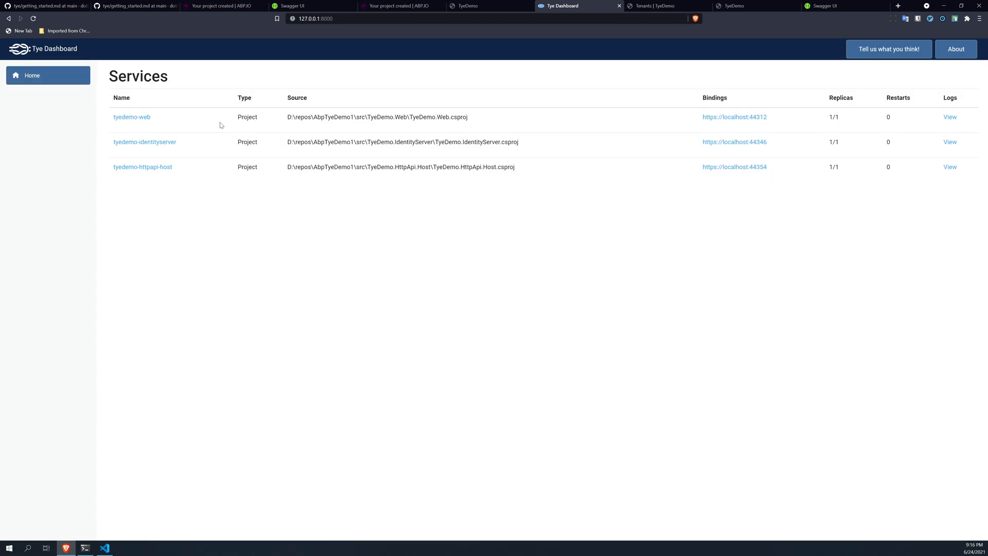
click(132, 6)
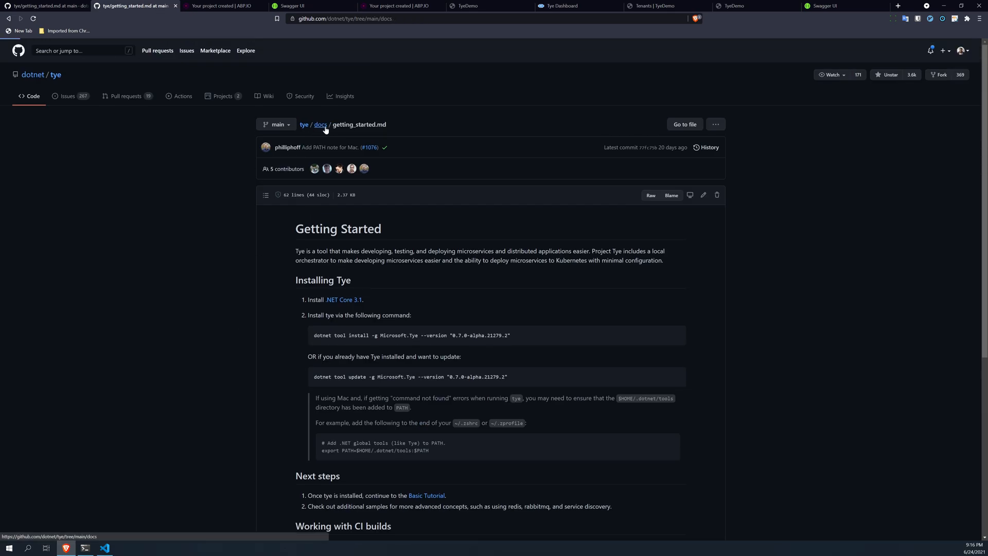
From the docs index read the Basic Tutorial (add Redis), highlighting the redis services in its tye.yaml example
click(320, 125)
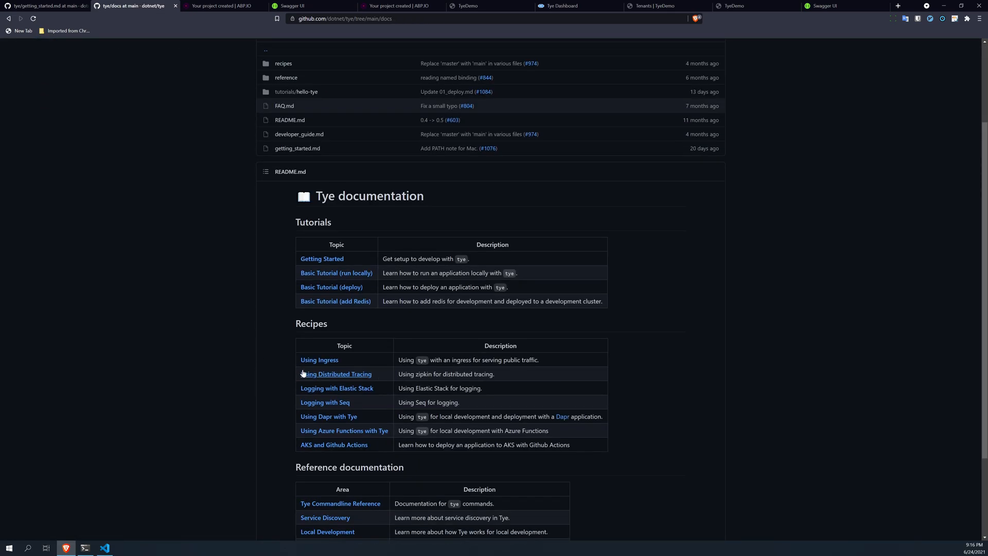
scroll(down, 3)
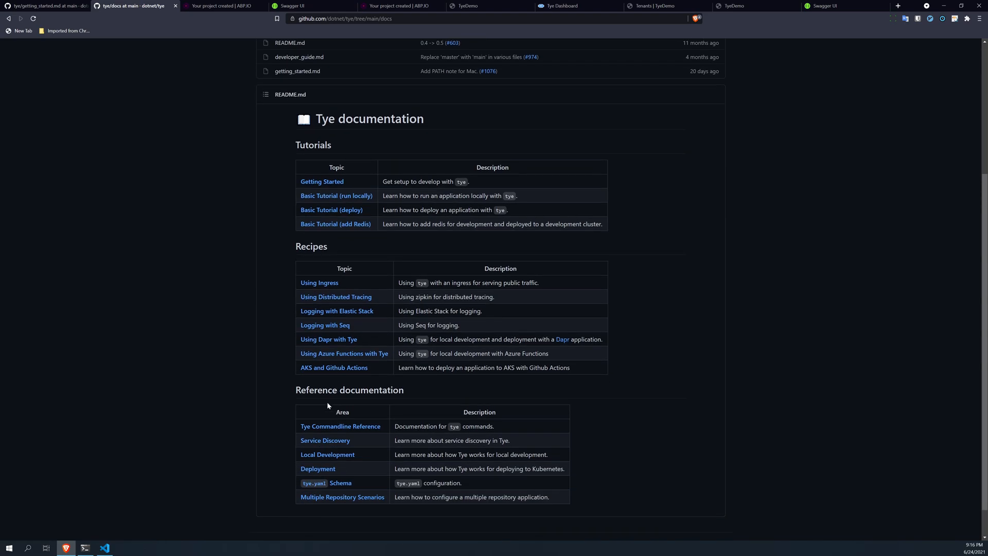
click(335, 225)
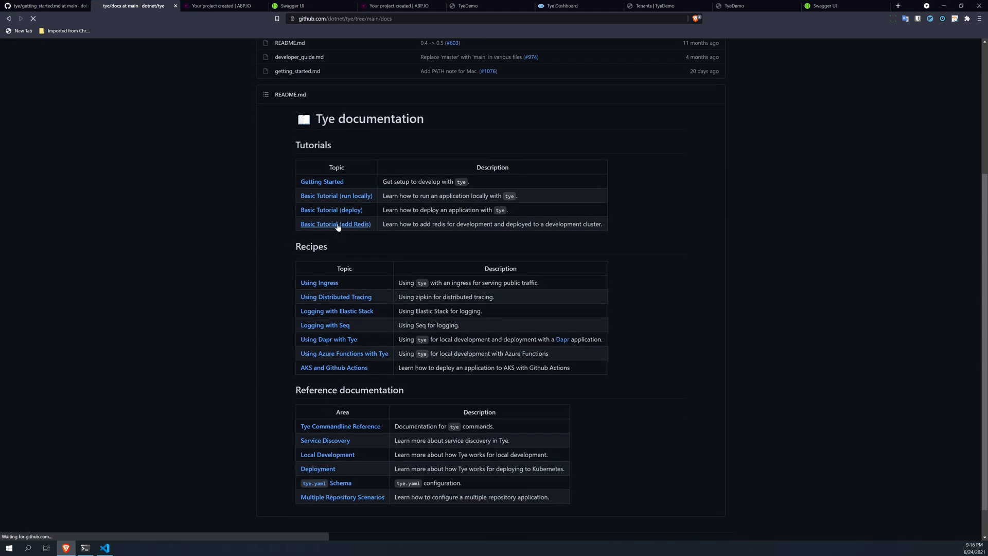
click(336, 226)
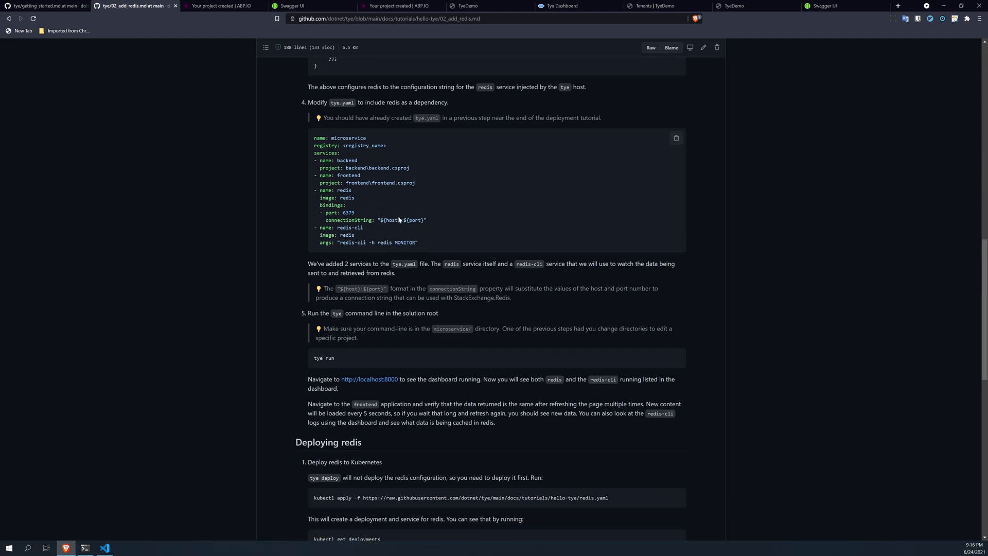
drag(321, 190, 426, 220)
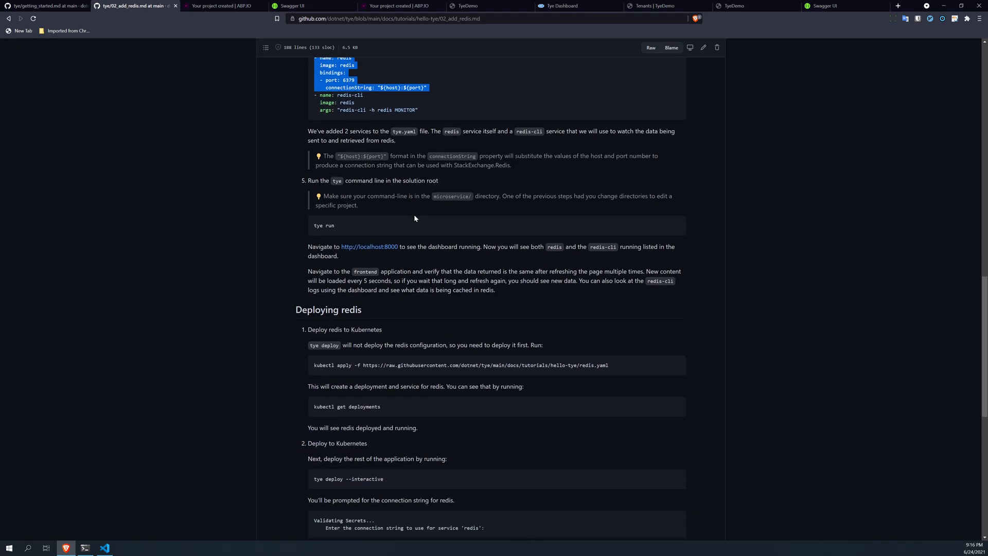
scroll(down, 3)
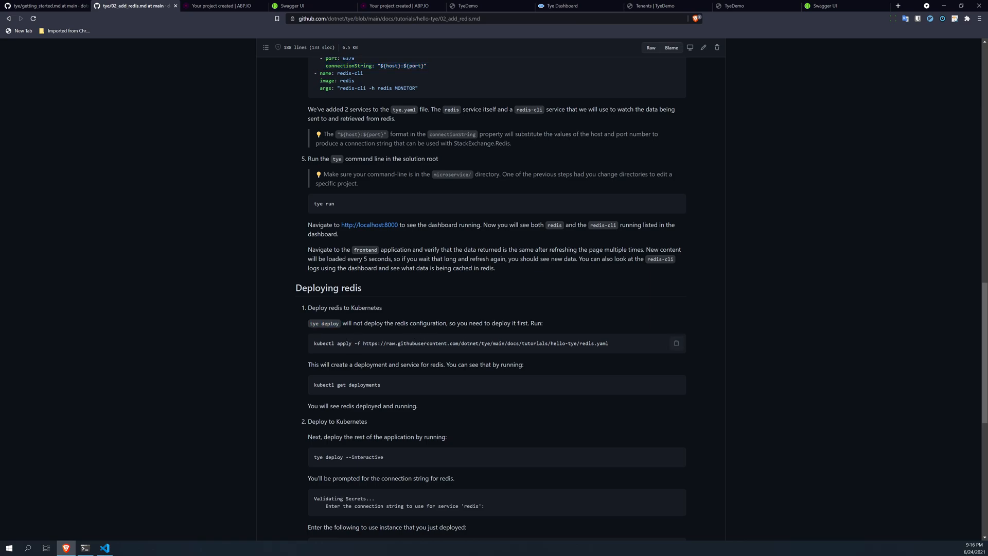
scroll(down, 3)
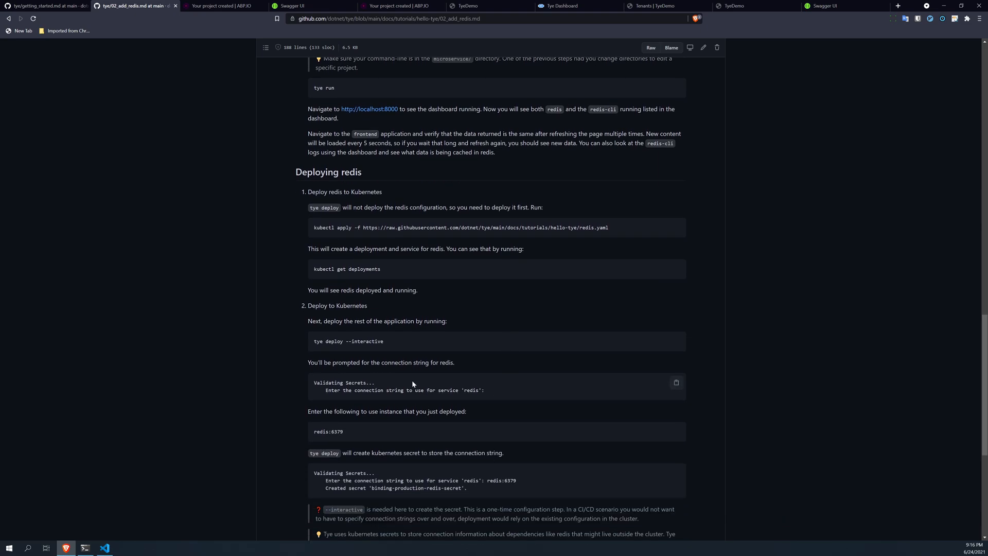
scroll(up, 3)
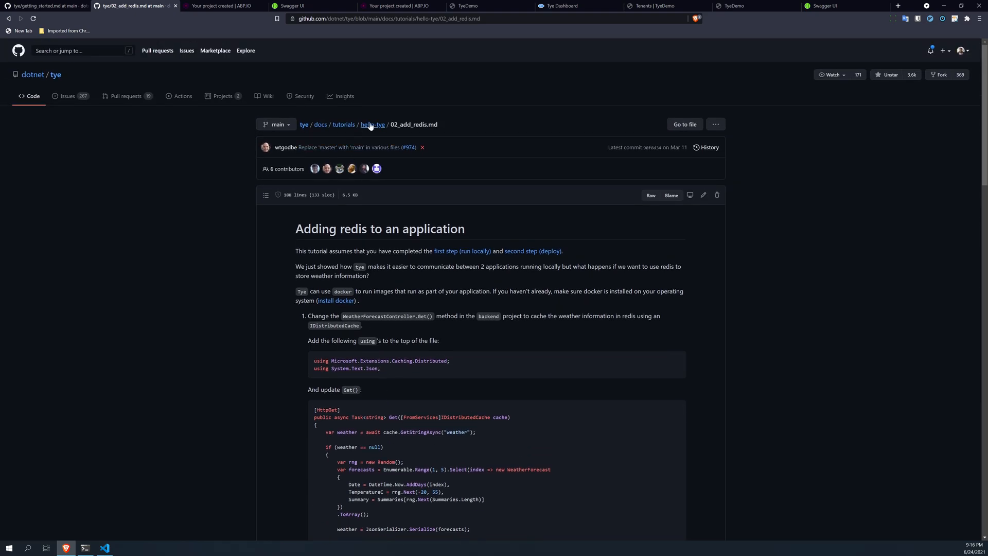
Go up to hello-tye, read 00_run_locally.md, then return to the TyeDemo Tenants page
click(371, 125)
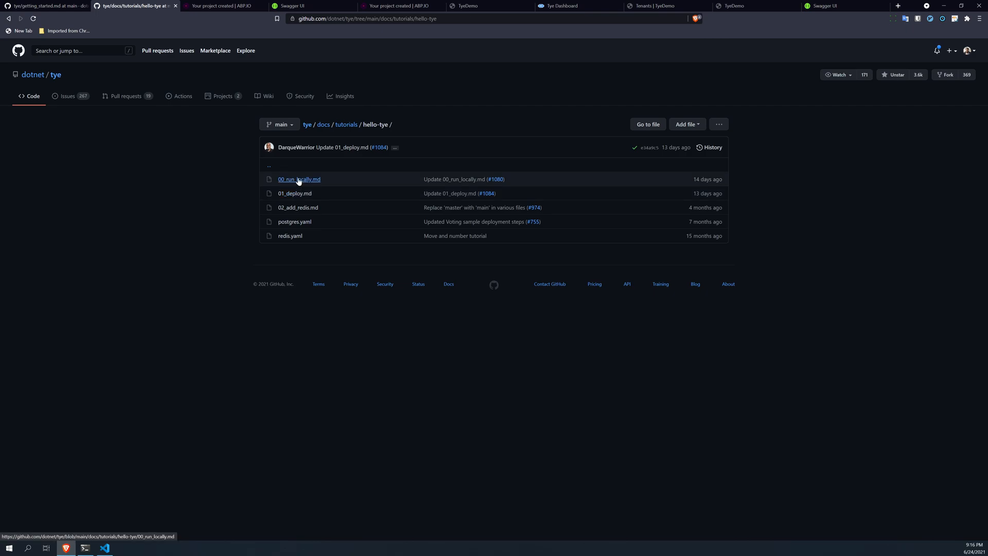
click(298, 179)
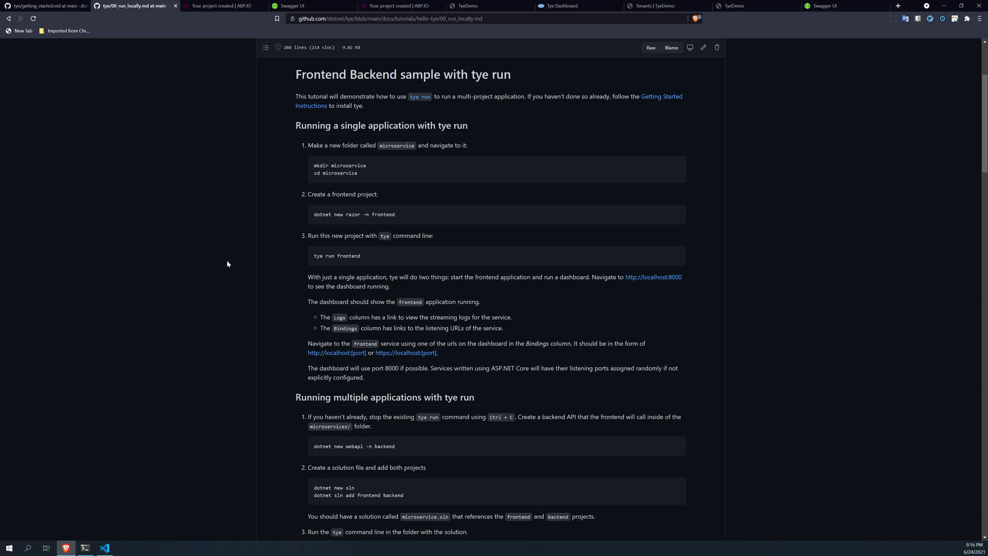
mouse_move(213, 210)
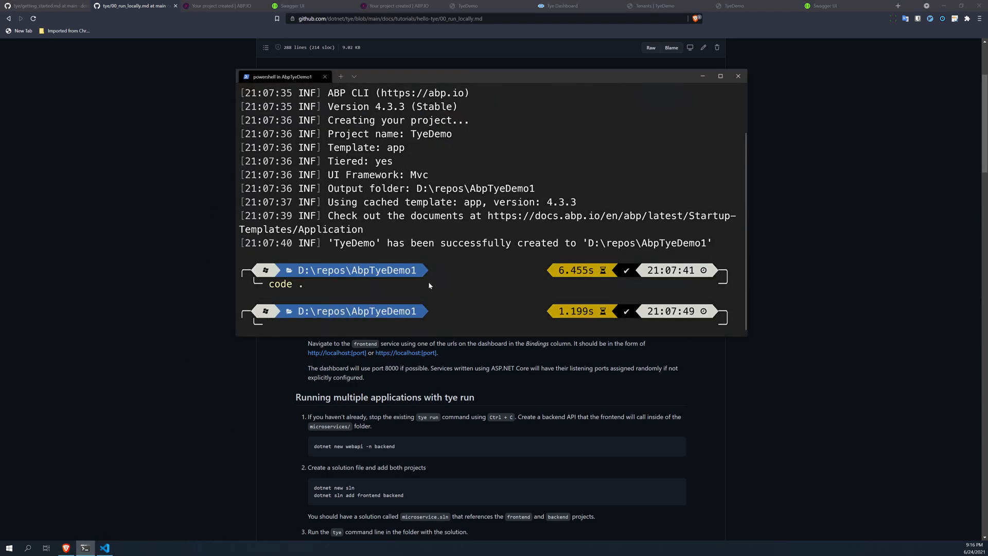
click(738, 76)
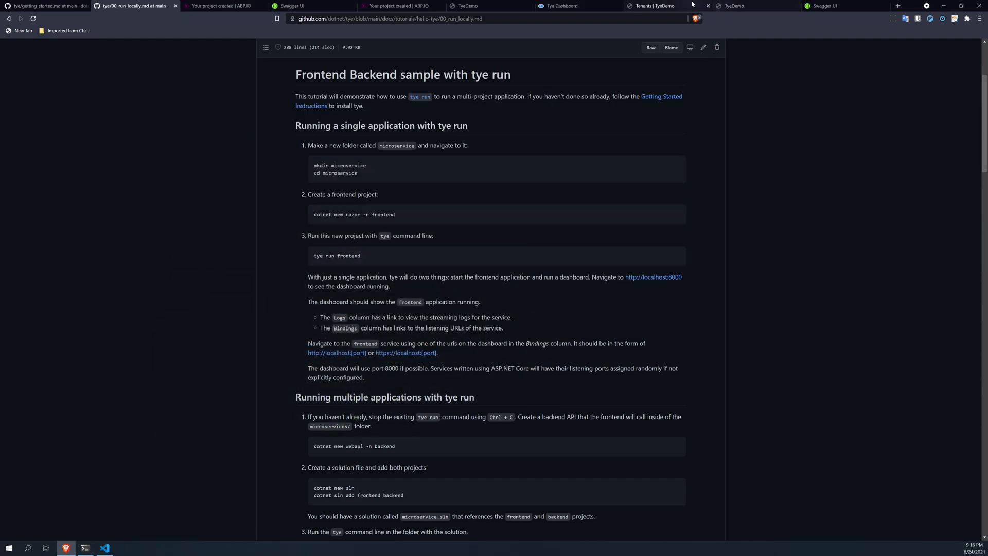
click(657, 6)
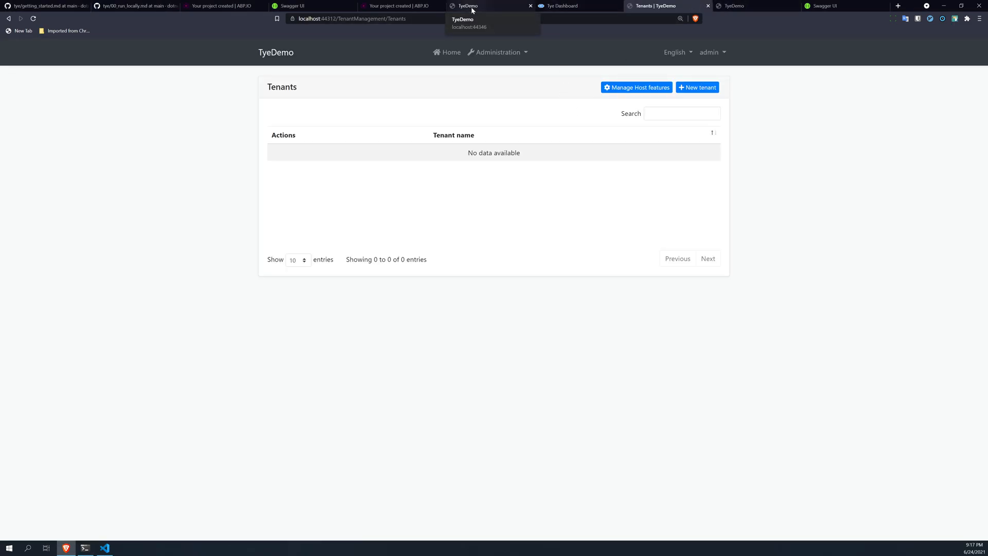
Switch to the Tye Dashboard listing web, identityserver and httpapi-host on ports 44312, 44346, 44354
click(561, 6)
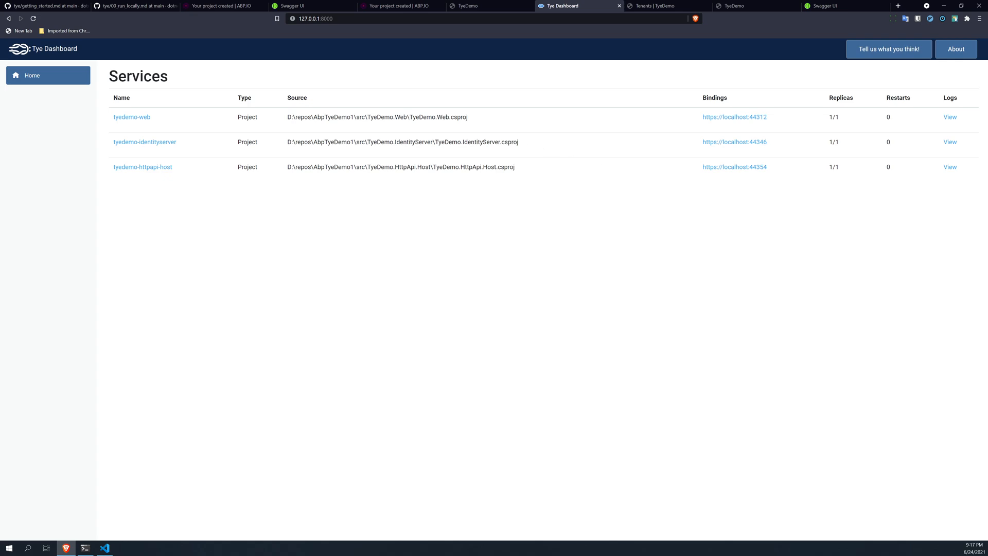
mouse_move(344, 125)
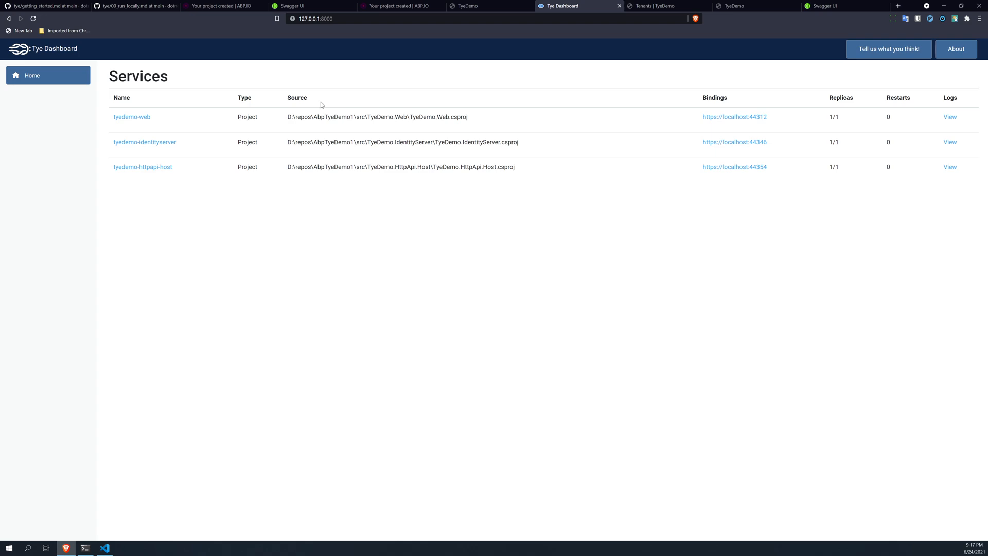
mouse_move(225, 60)
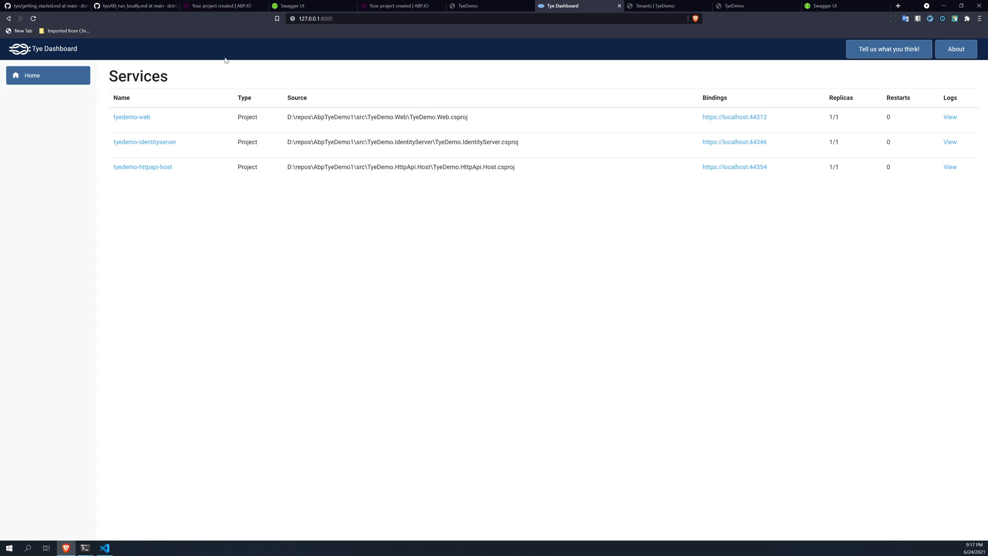